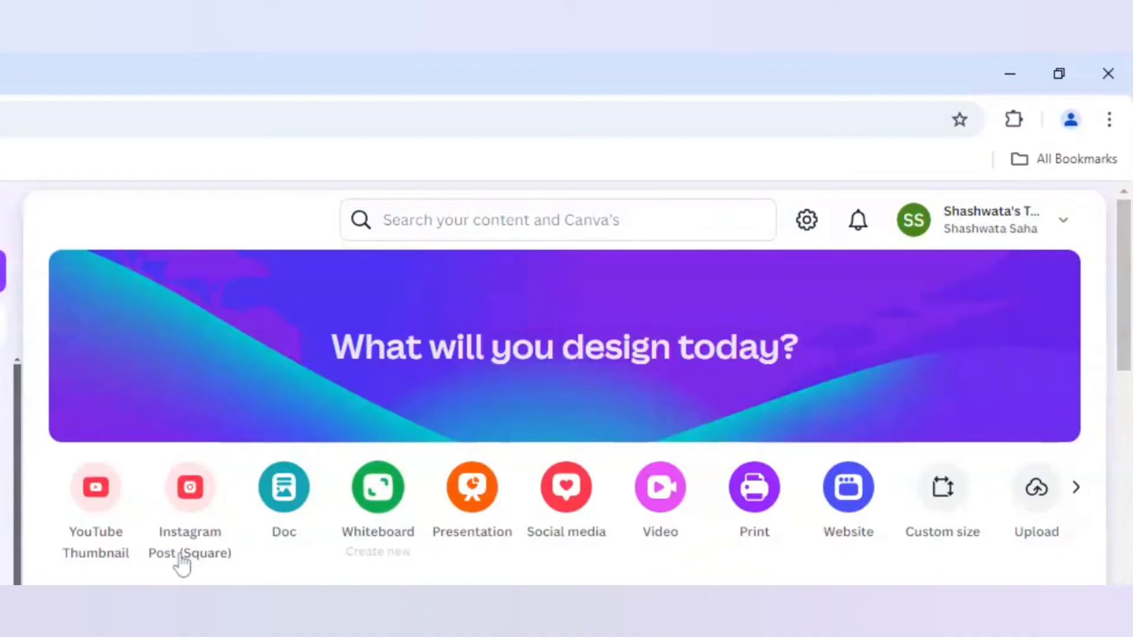
{"action": "mouse_move", "coordinate": [95, 486]}
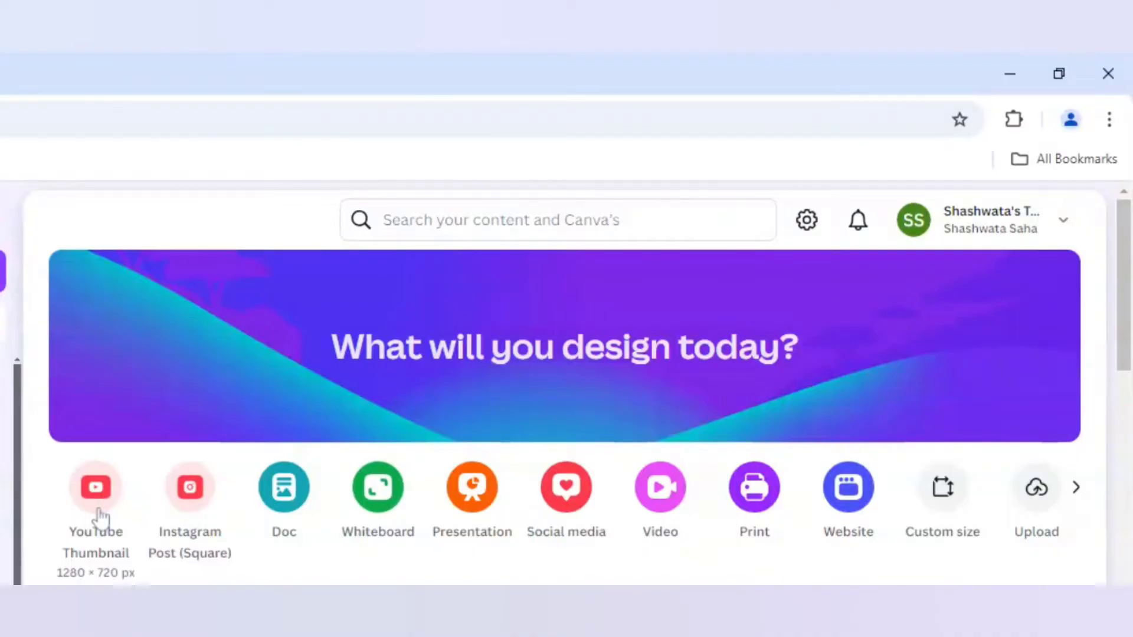
Step: Create a blank 1280 × 720 px YouTube Thumbnail design and open it in the editor
{"action": "left_click", "coordinate": [95, 487]}
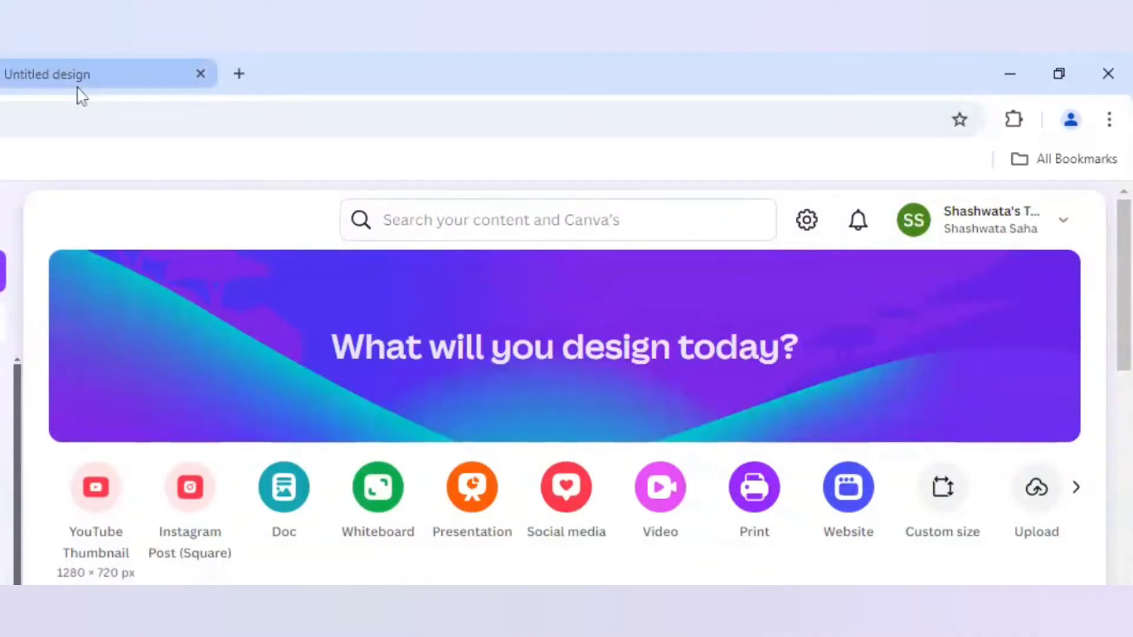
{"action": "left_click", "coordinate": [96, 486]}
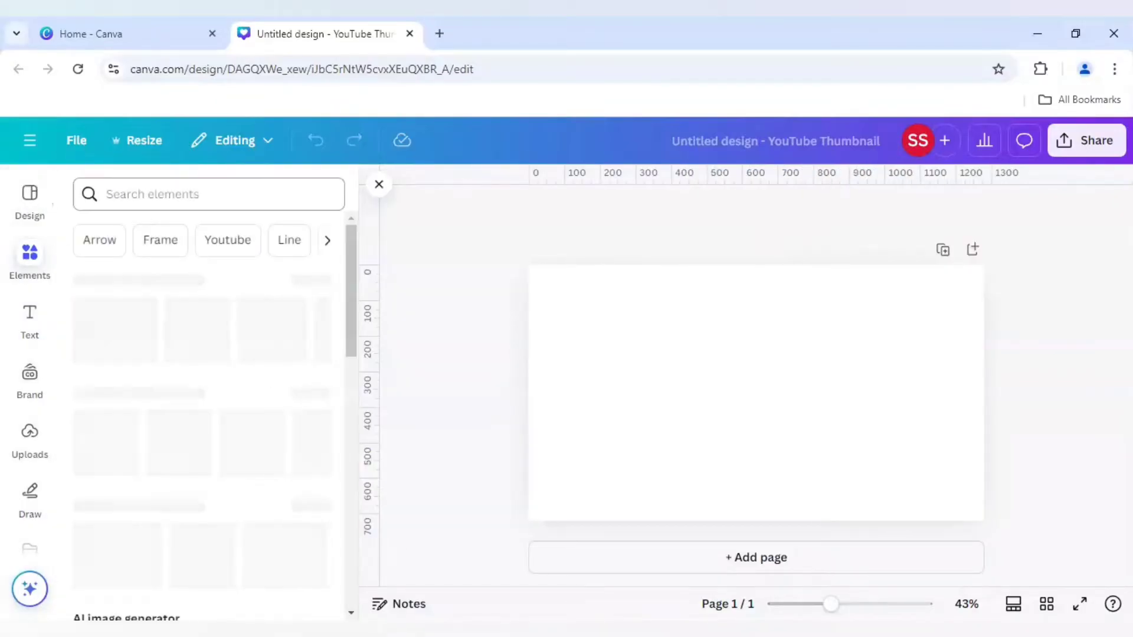
Step: Search Elements photos for 'lion face' and add the golden lion portrait to the canvas
{"action": "left_click", "coordinate": [209, 193]}
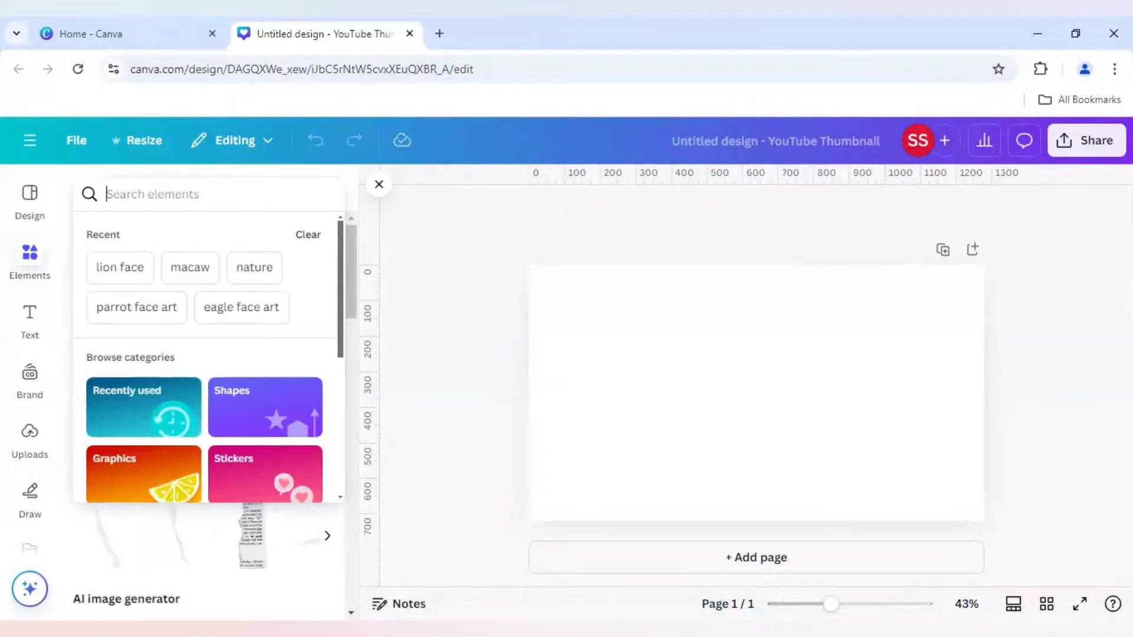
{"action": "type", "text": "L"}
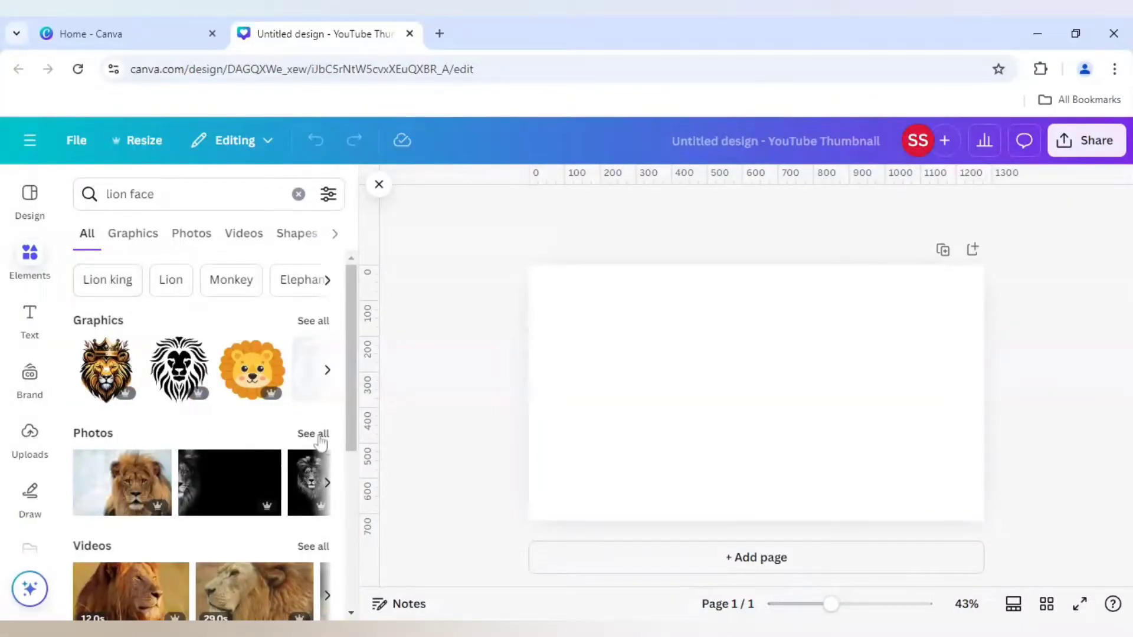
{"action": "left_click", "coordinate": [191, 233]}
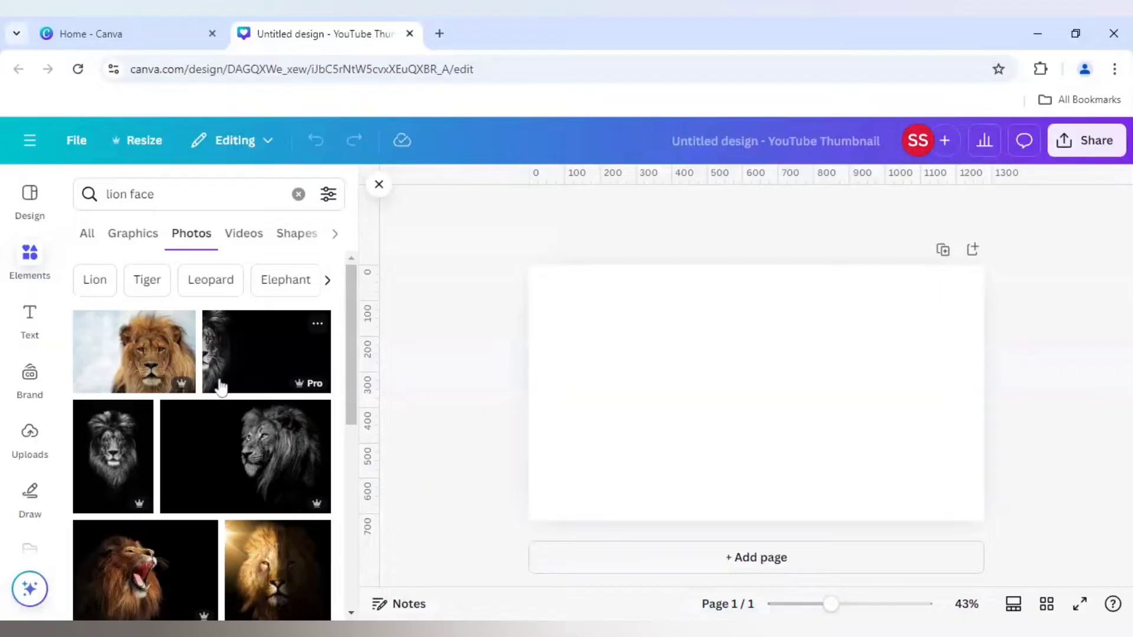
{"action": "scroll", "scroll_direction": "down", "scroll_amount": 3}
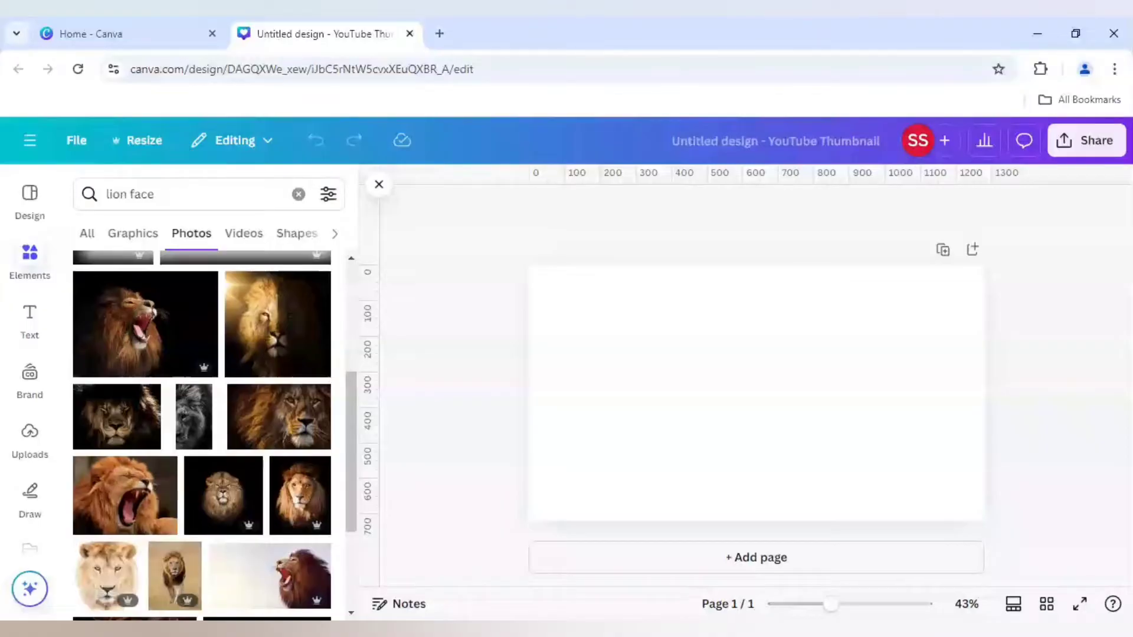
{"action": "scroll", "scroll_direction": "down", "scroll_amount": 3}
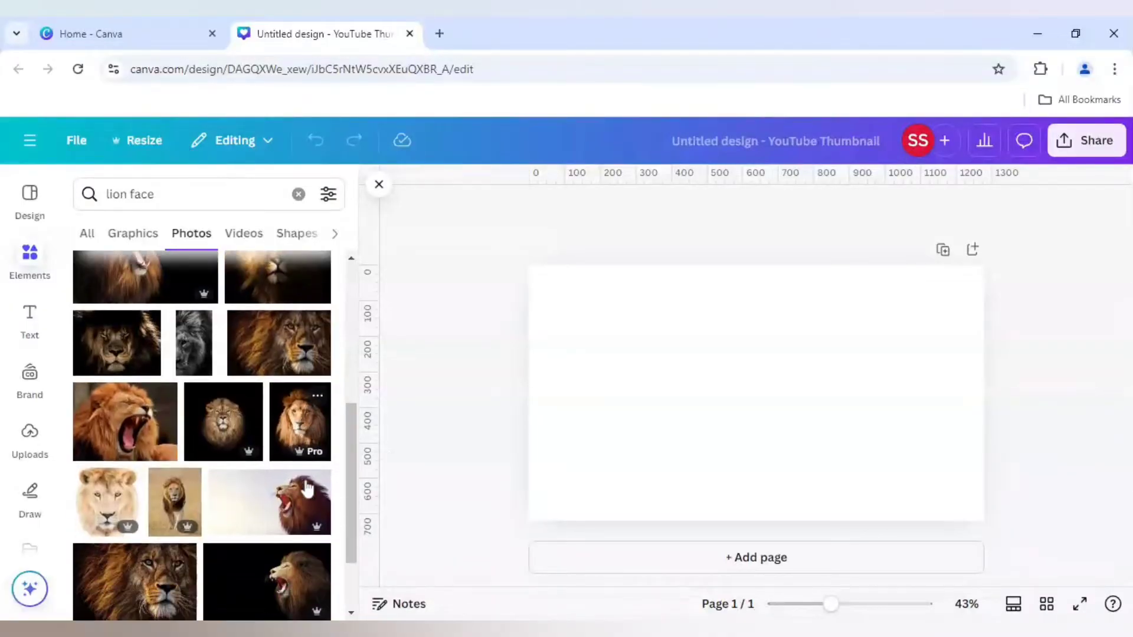
{"action": "scroll", "scroll_direction": "down", "scroll_amount": 3}
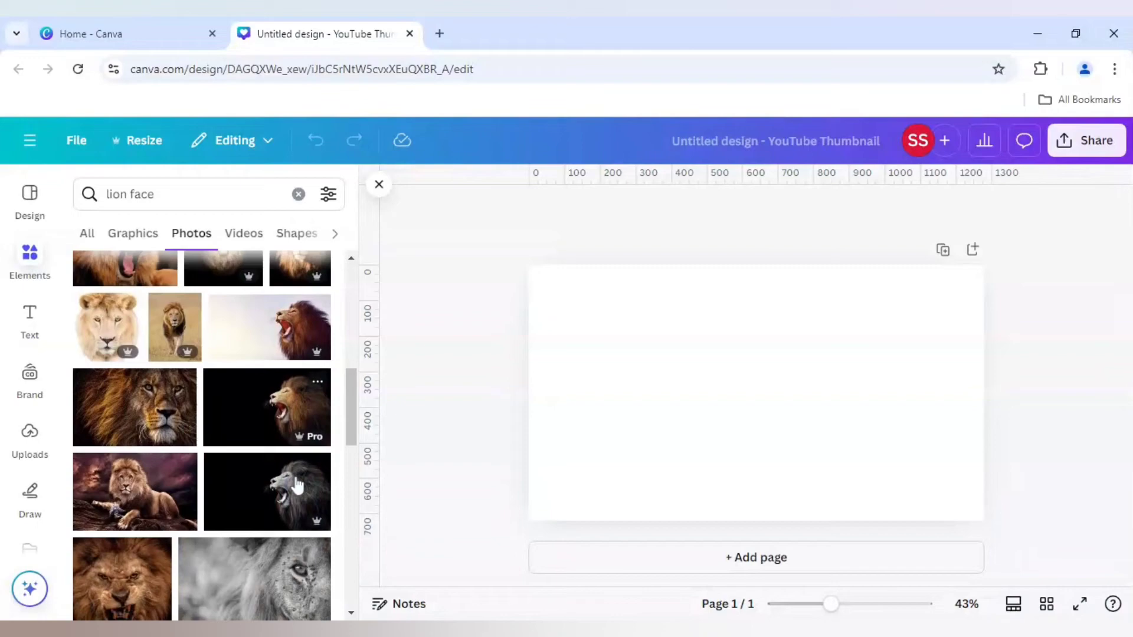
{"action": "scroll", "scroll_direction": "down", "scroll_amount": 3}
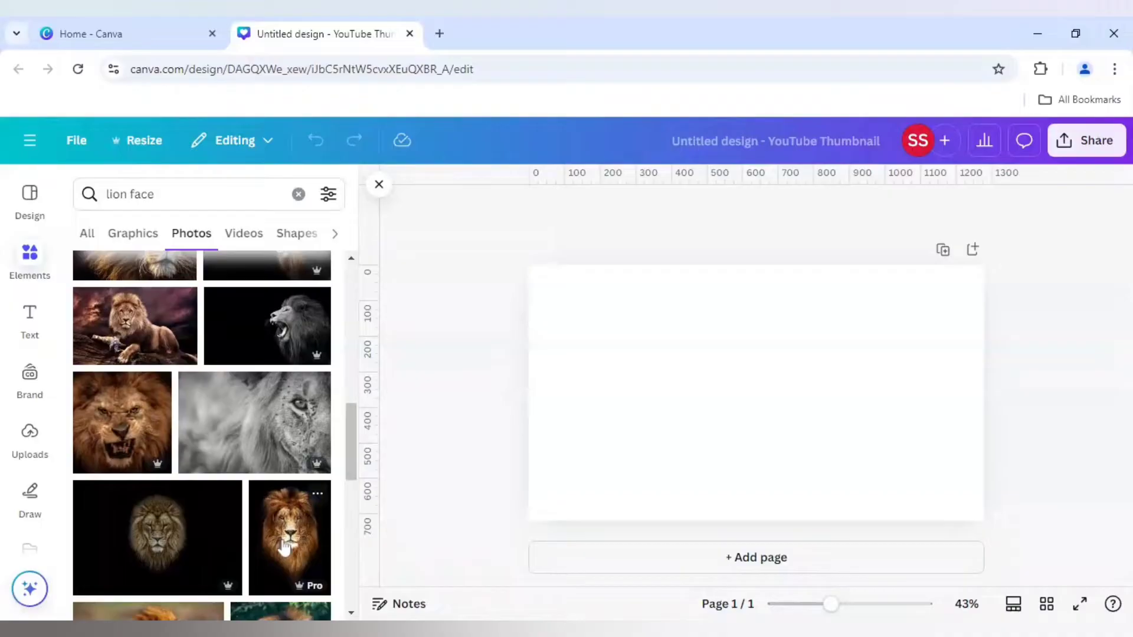
{"action": "left_click", "coordinate": [288, 537]}
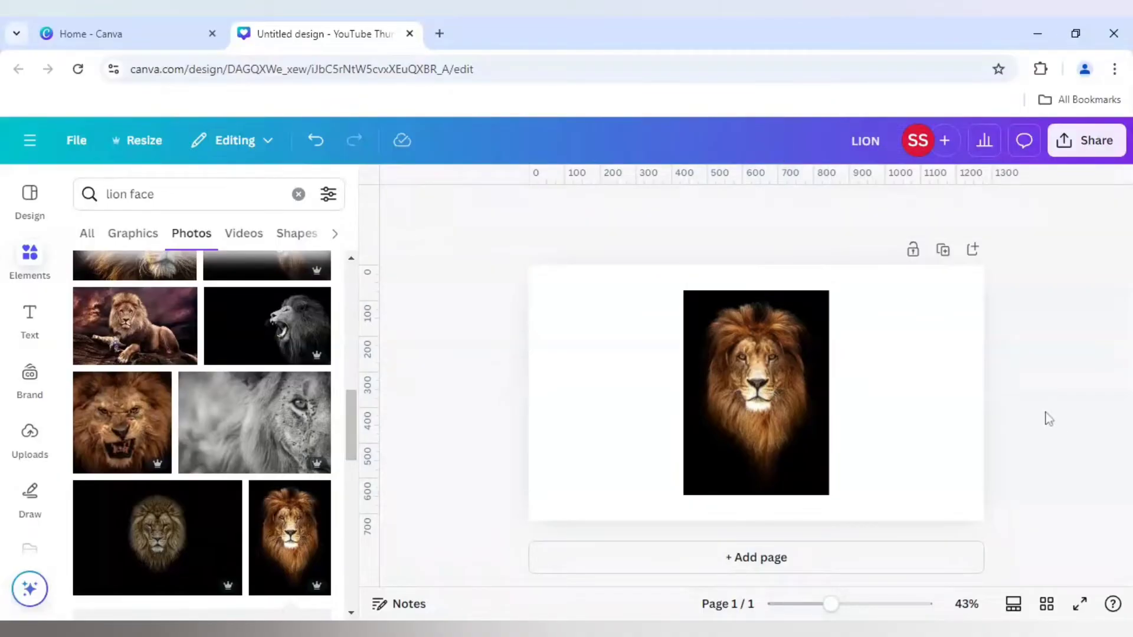
Step: Crop the lion photo to a thin strip showing half its face, placed at the left edge
{"action": "left_click", "coordinate": [755, 392]}
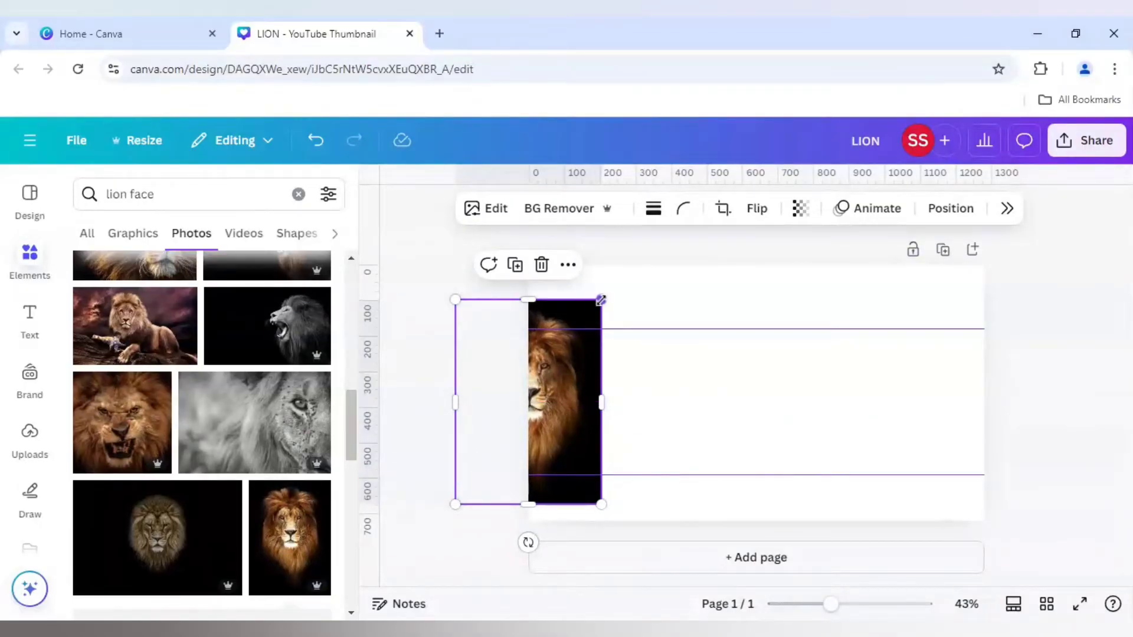
{"action": "left_click_drag", "start_coordinate": [601, 298], "coordinate": [587, 322]}
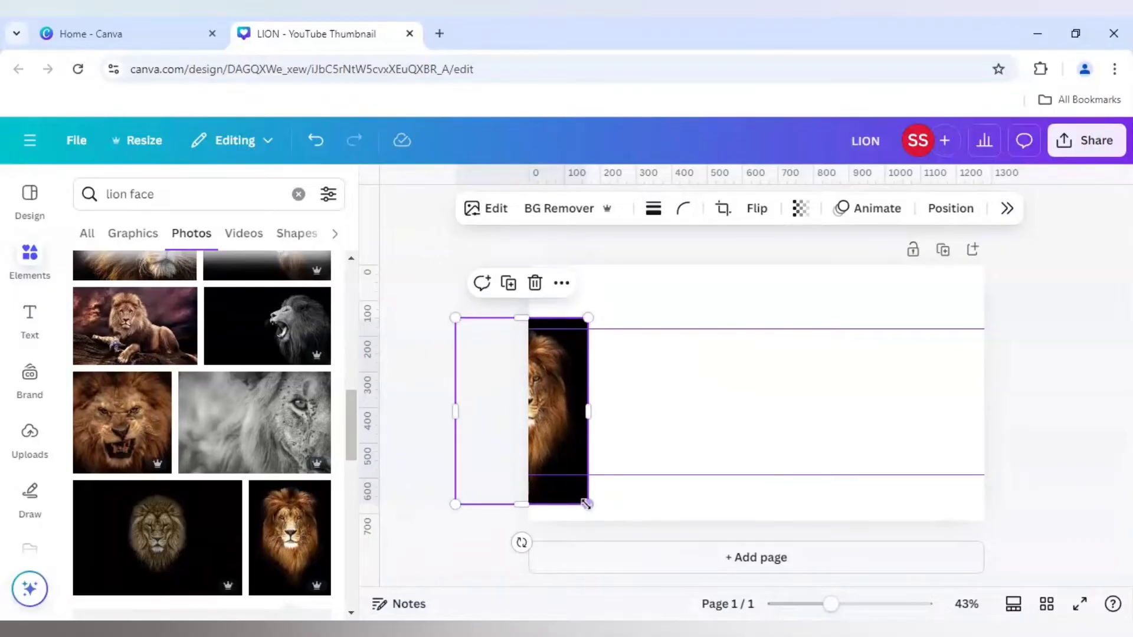
{"action": "left_click_drag", "start_coordinate": [585, 503], "coordinate": [582, 493]}
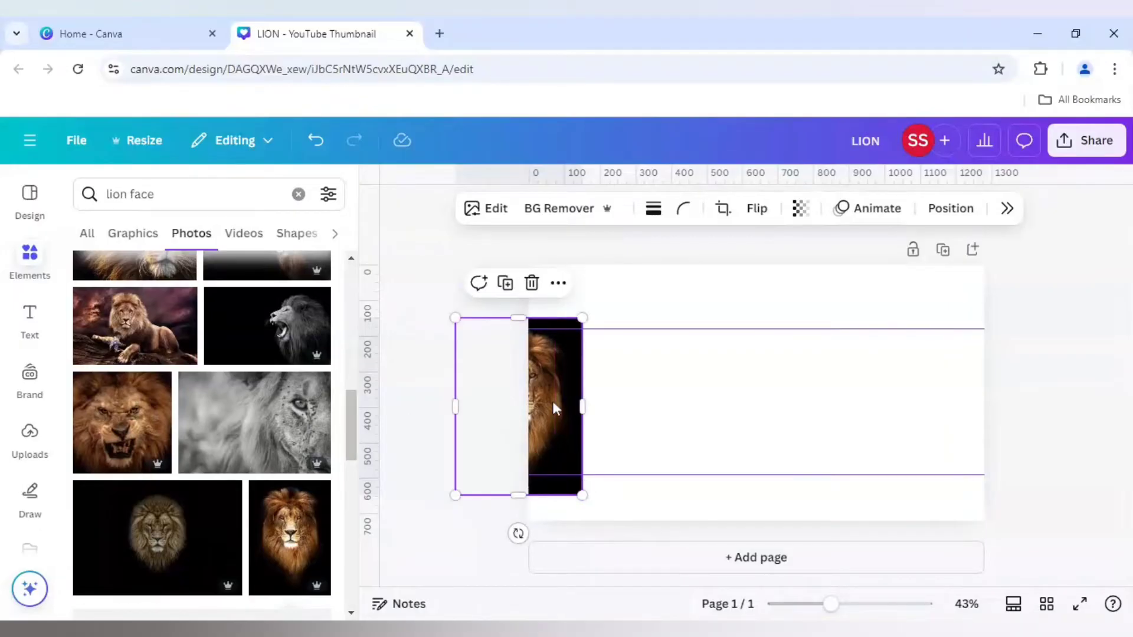
{"action": "left_click_drag", "start_coordinate": [554, 408], "coordinate": [557, 401]}
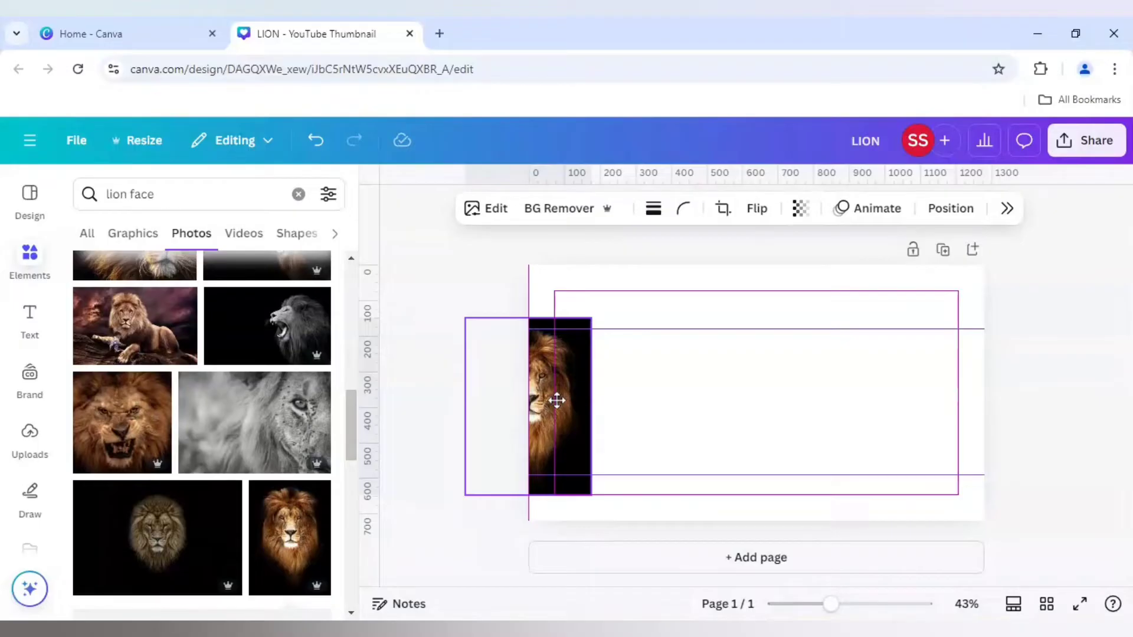
{"action": "left_click", "coordinate": [560, 405]}
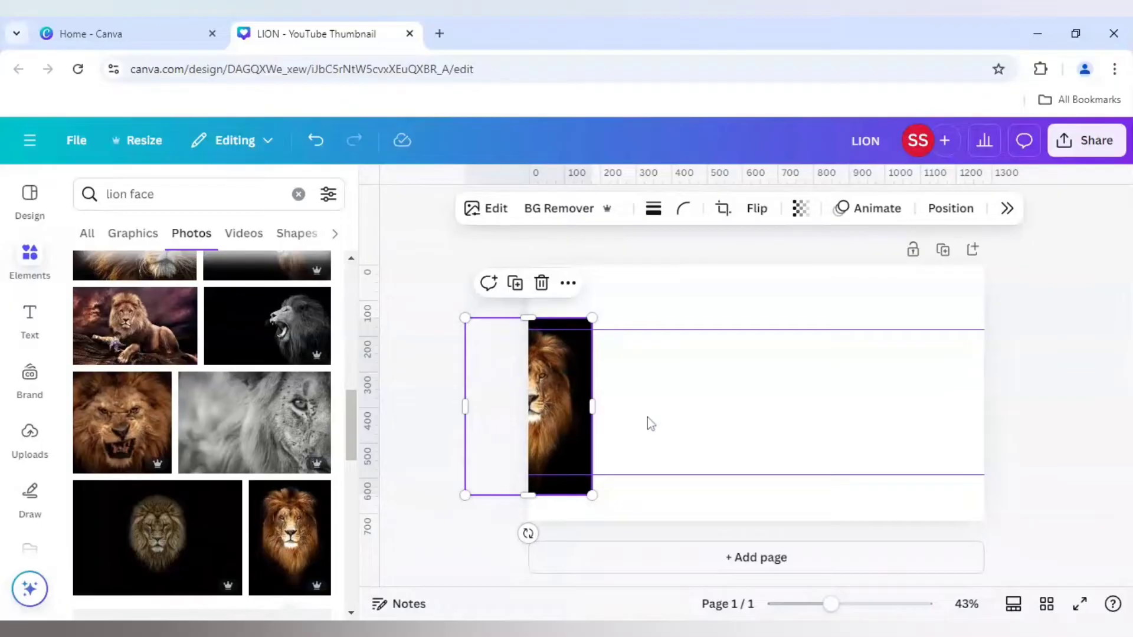
{"action": "mouse_move", "coordinate": [592, 261]}
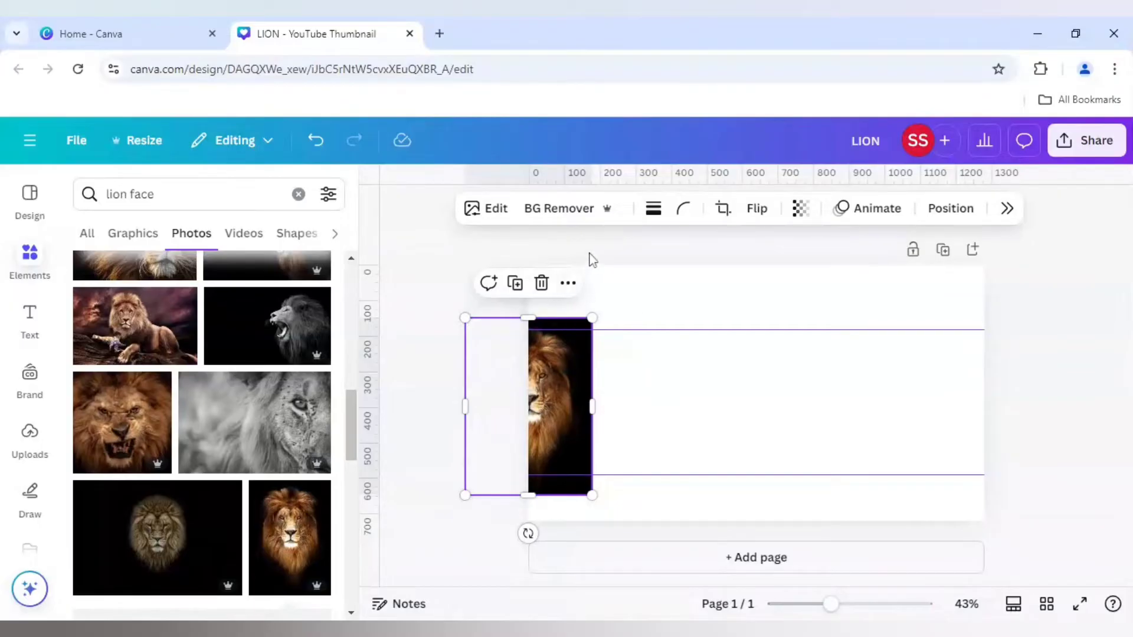
{"action": "mouse_move", "coordinate": [567, 224]}
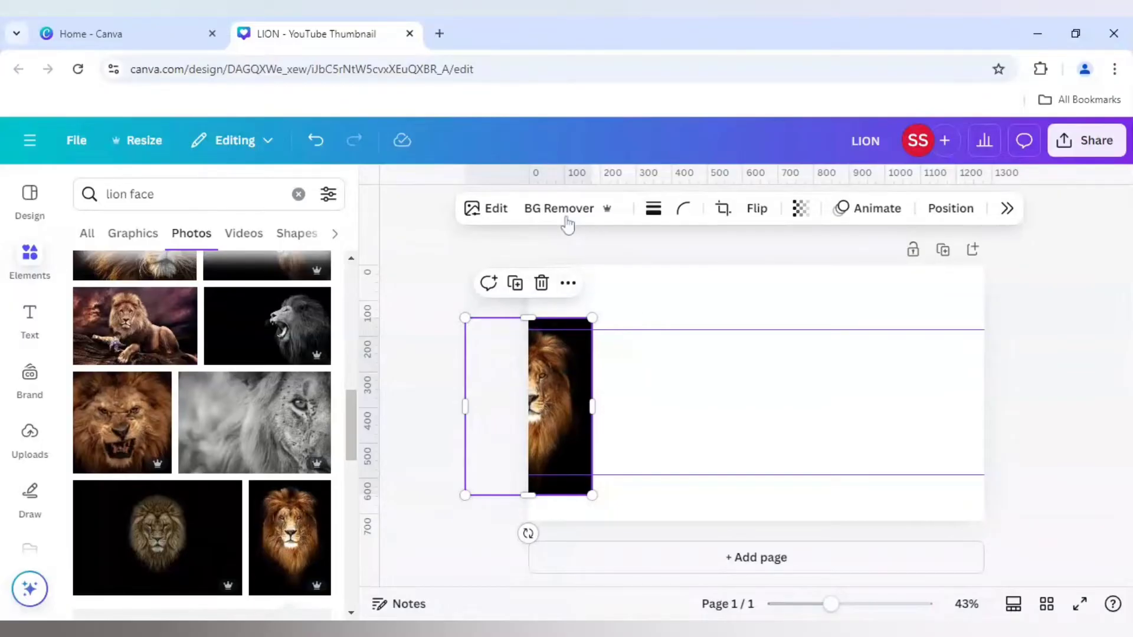
Step: Remove the lion strip's background, turn the page background black, and open Share > Download
{"action": "left_click", "coordinate": [558, 208]}
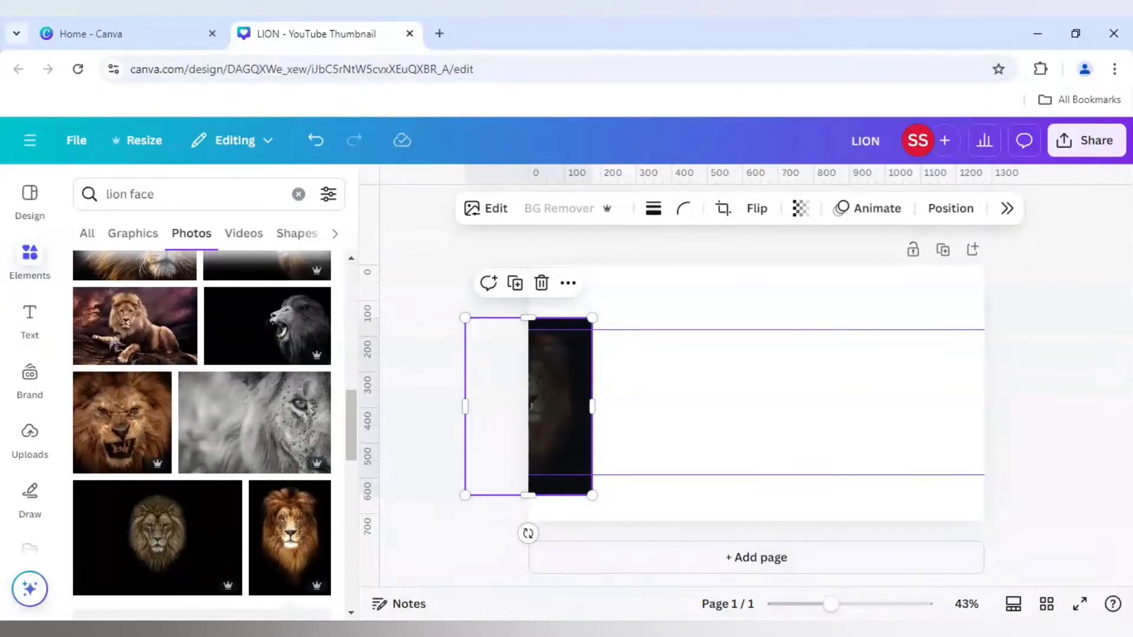
{"action": "left_click", "coordinate": [558, 208]}
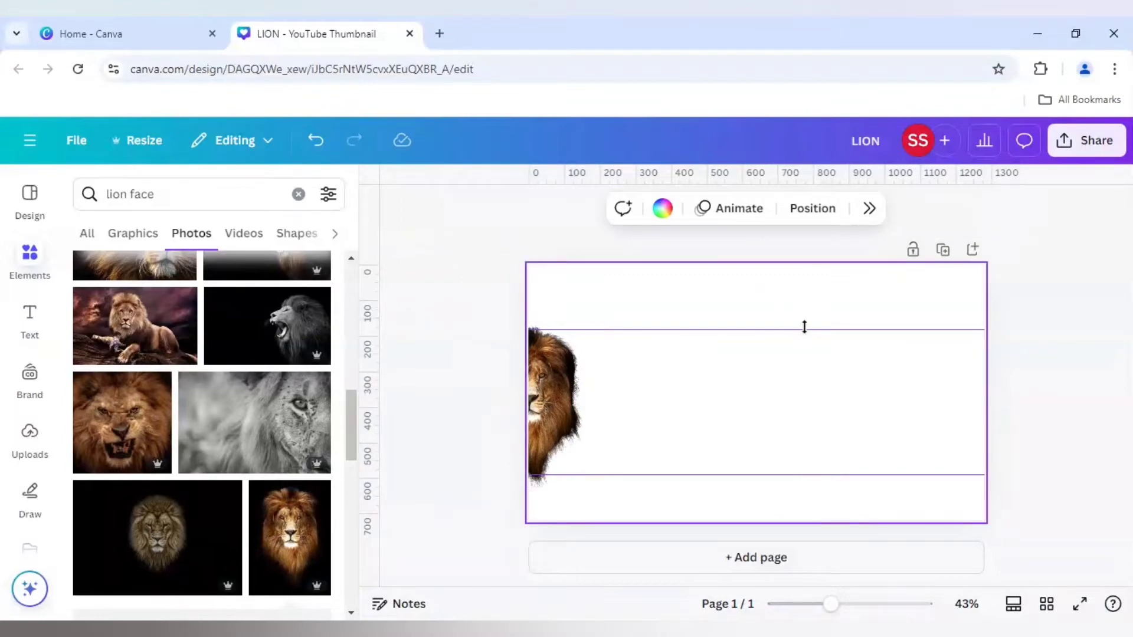
{"action": "mouse_move", "coordinate": [685, 296]}
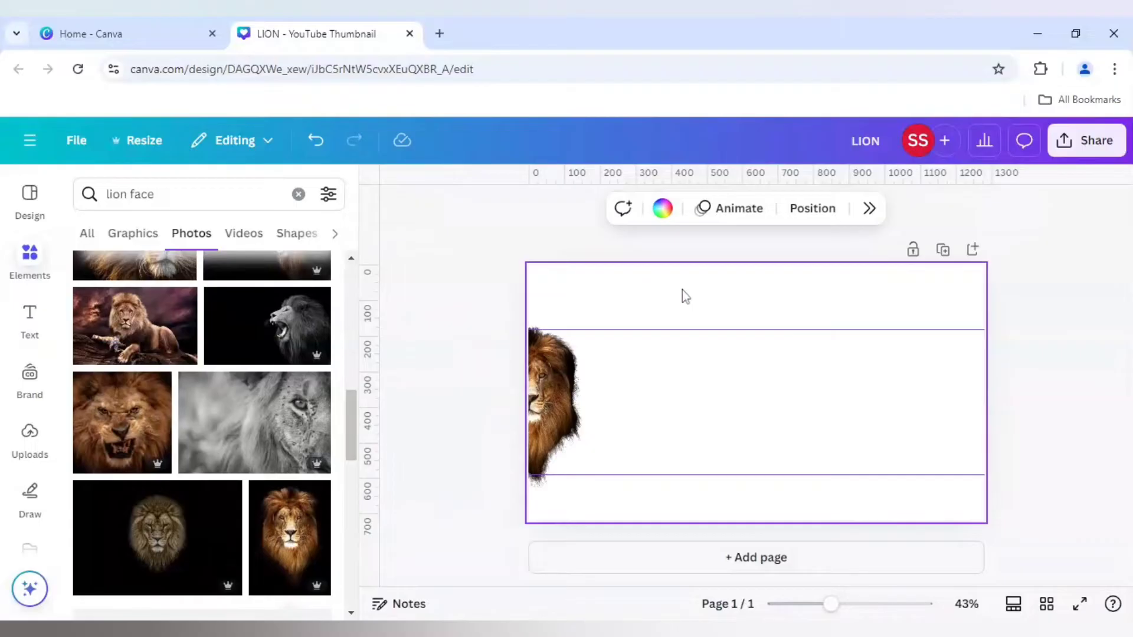
{"action": "left_click", "coordinate": [660, 209]}
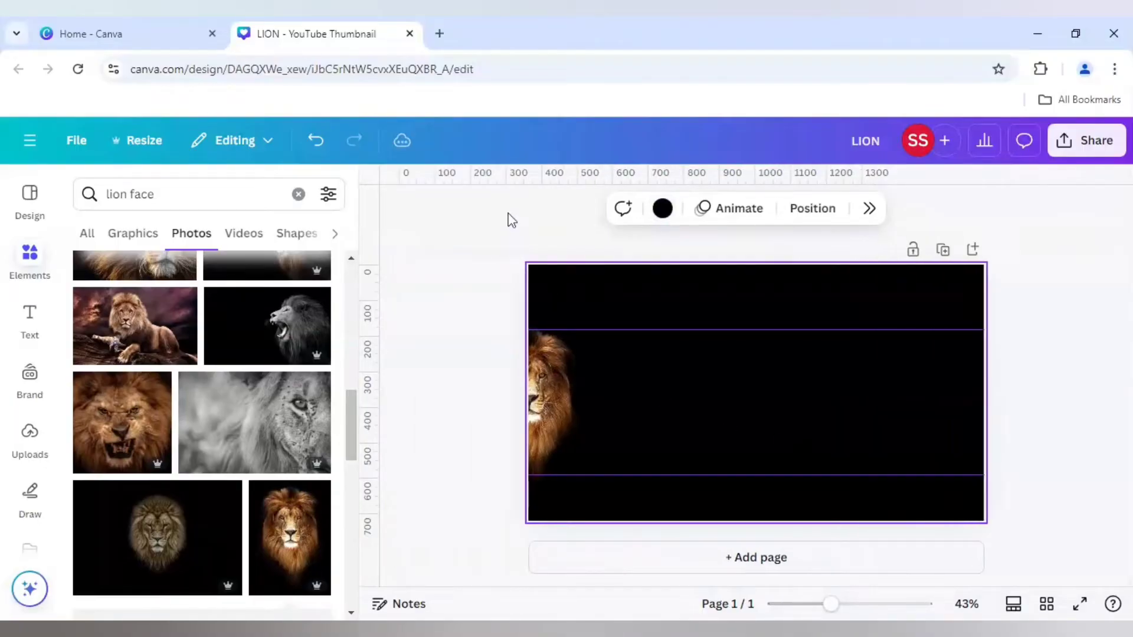
{"action": "left_click", "coordinate": [1086, 140]}
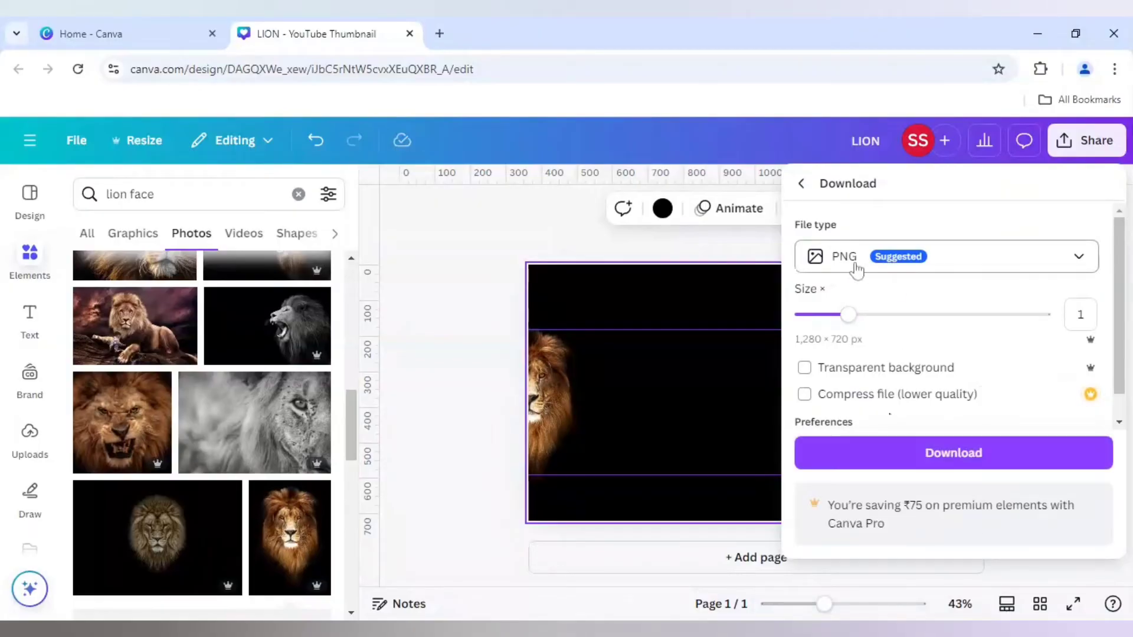
Step: Download the thumbnail with JPG chosen as the file type
{"action": "left_click", "coordinate": [945, 257]}
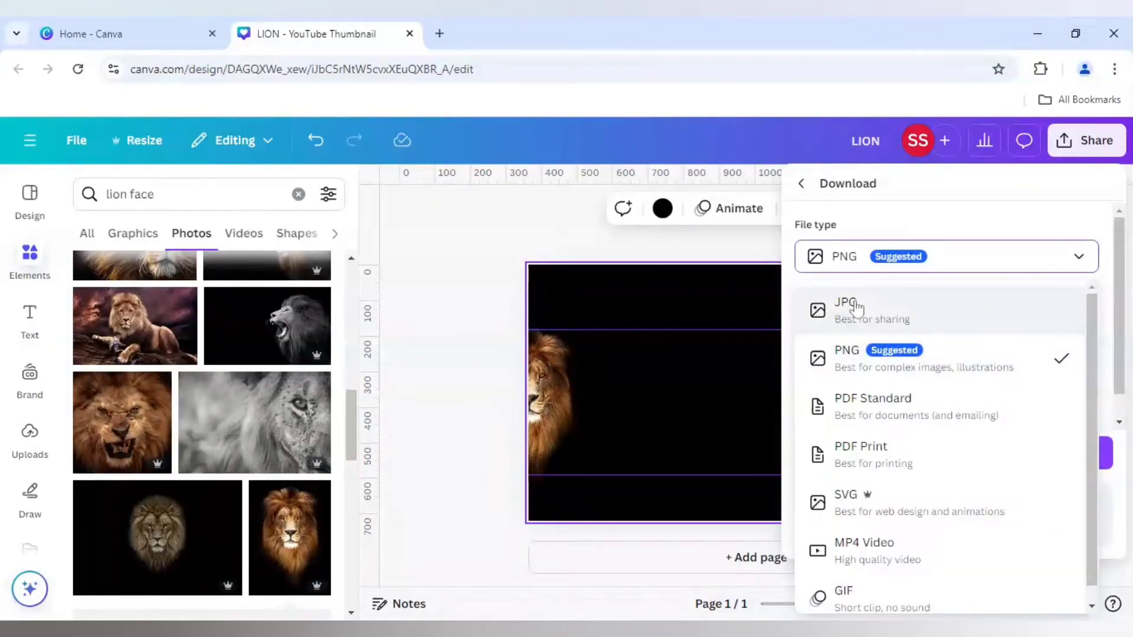
{"action": "left_click", "coordinate": [845, 309]}
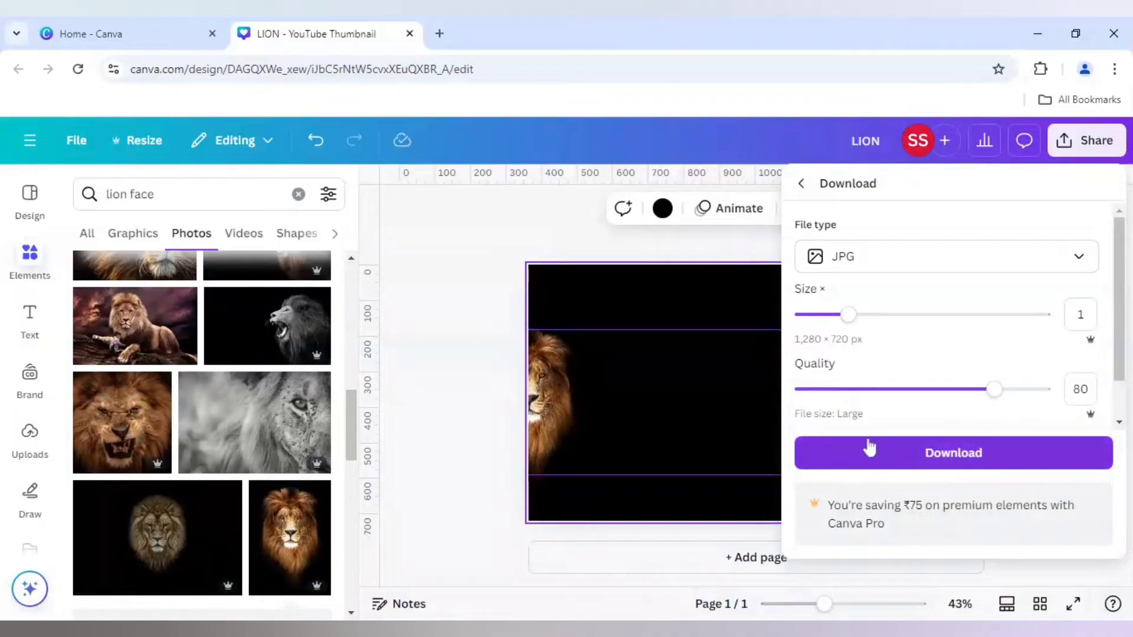
{"action": "left_click", "coordinate": [952, 453]}
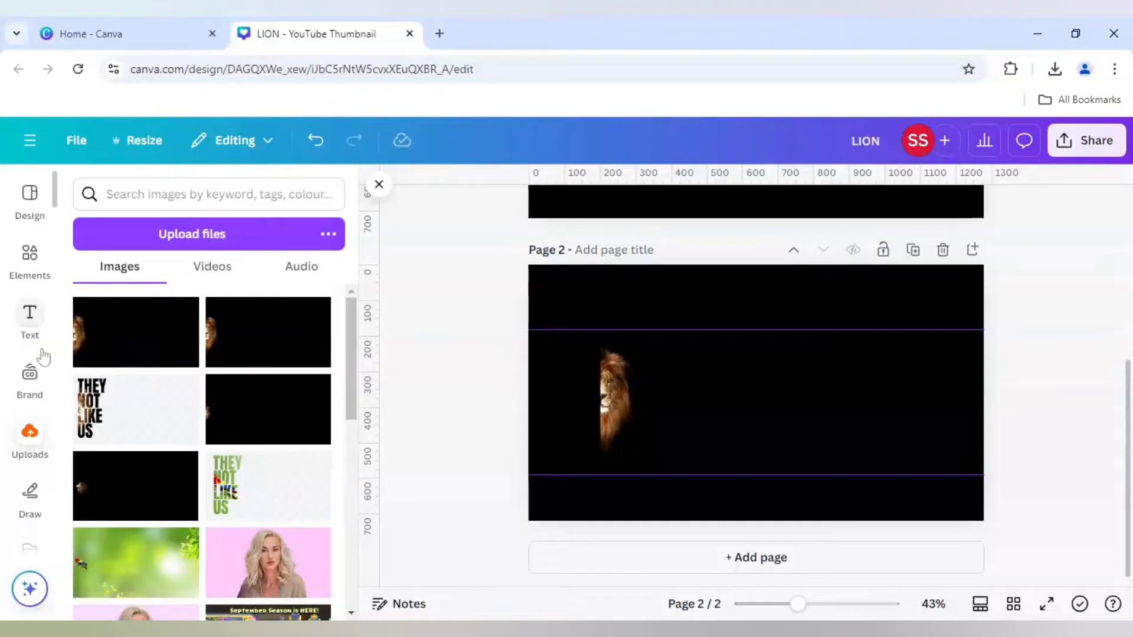
Step: Switch page 2's background colour from black to white using the Default colours palette
{"action": "type", "text": "lion face"}
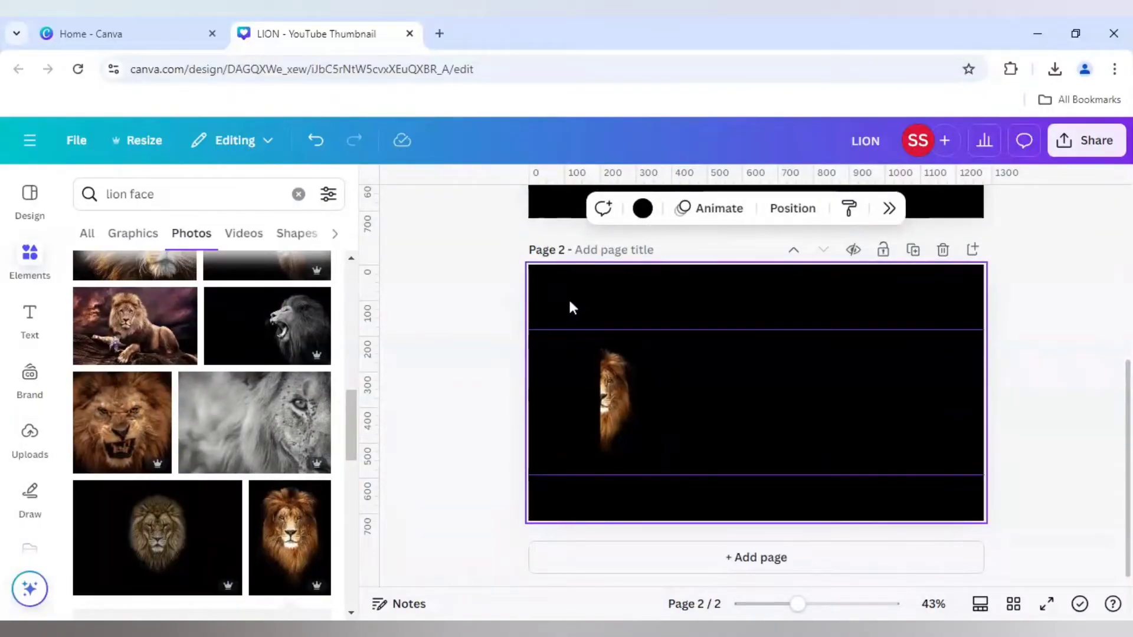
{"action": "mouse_move", "coordinate": [642, 208]}
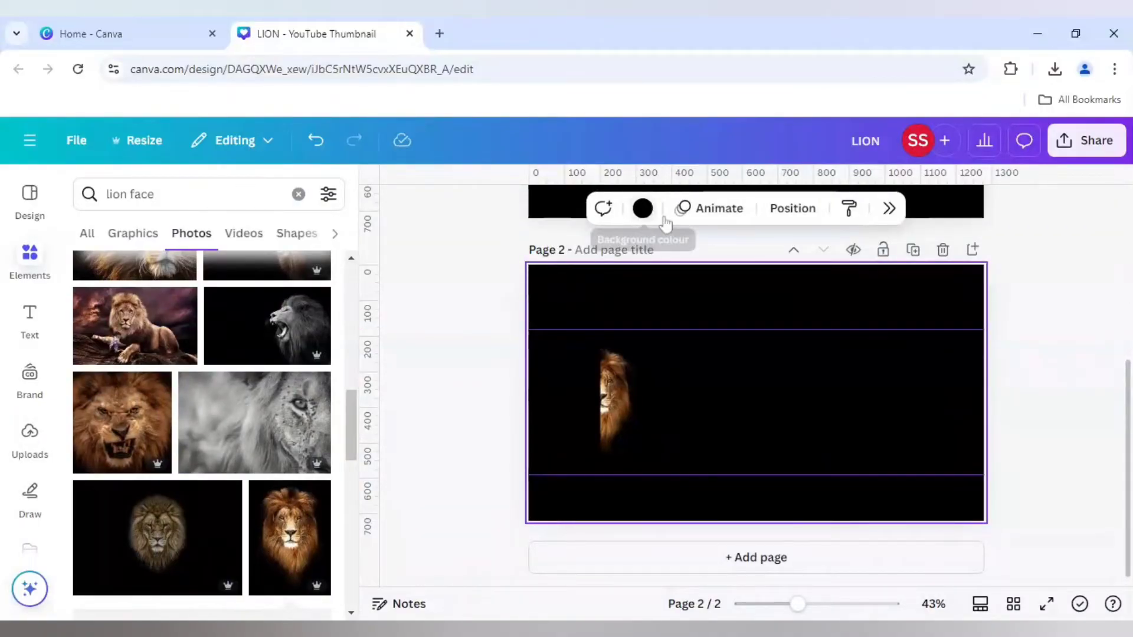
{"action": "left_click", "coordinate": [642, 208]}
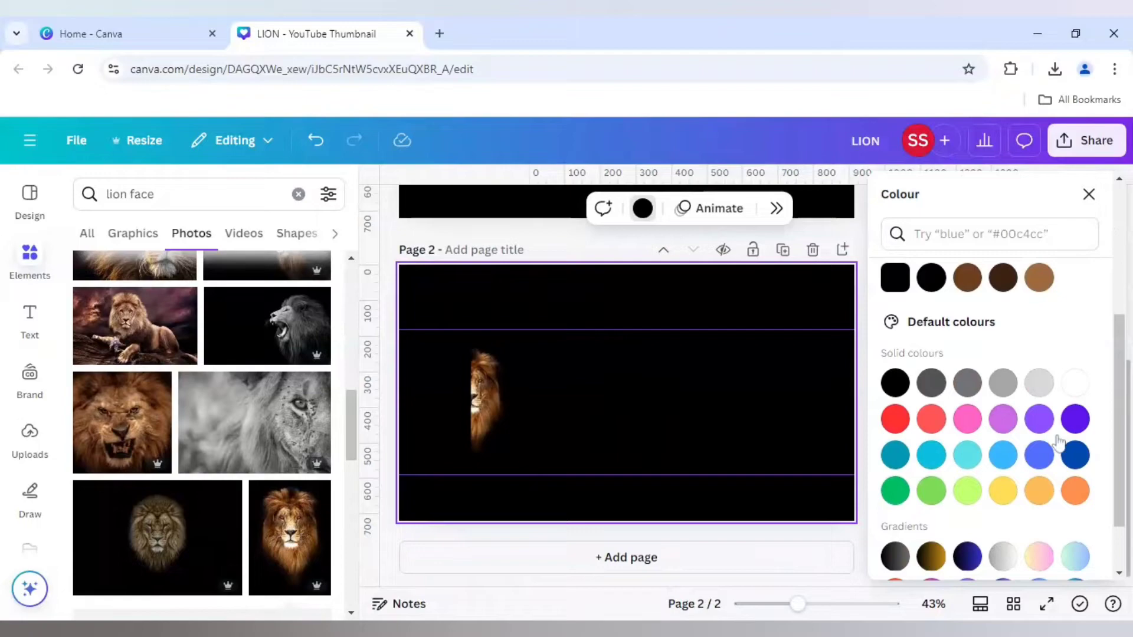
{"action": "left_click", "coordinate": [1075, 383]}
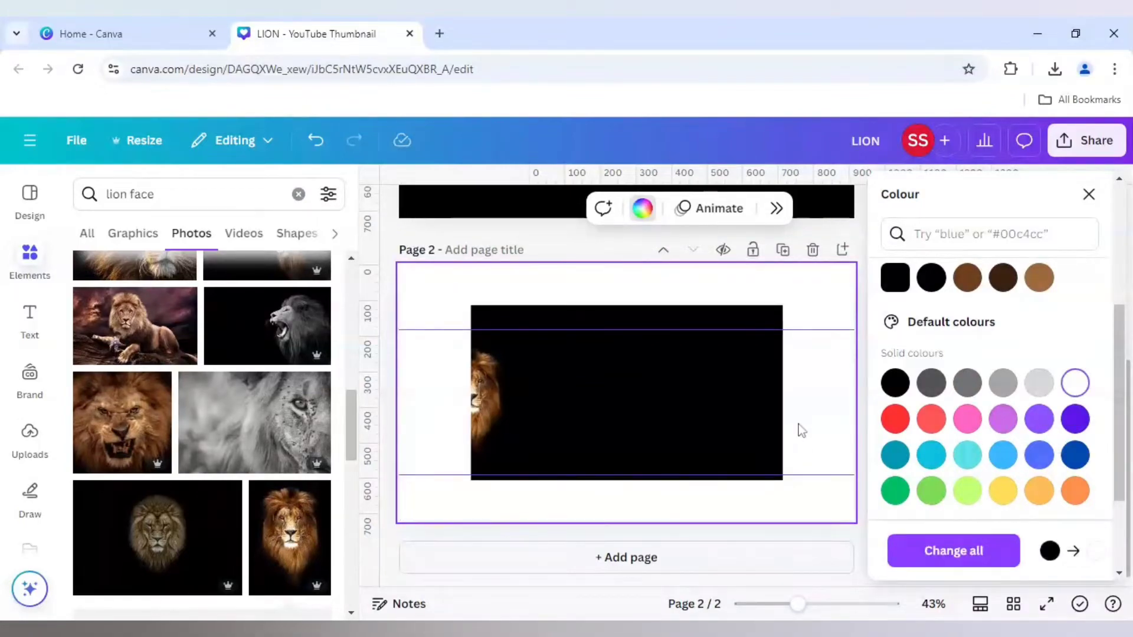
{"action": "mouse_move", "coordinate": [644, 344]}
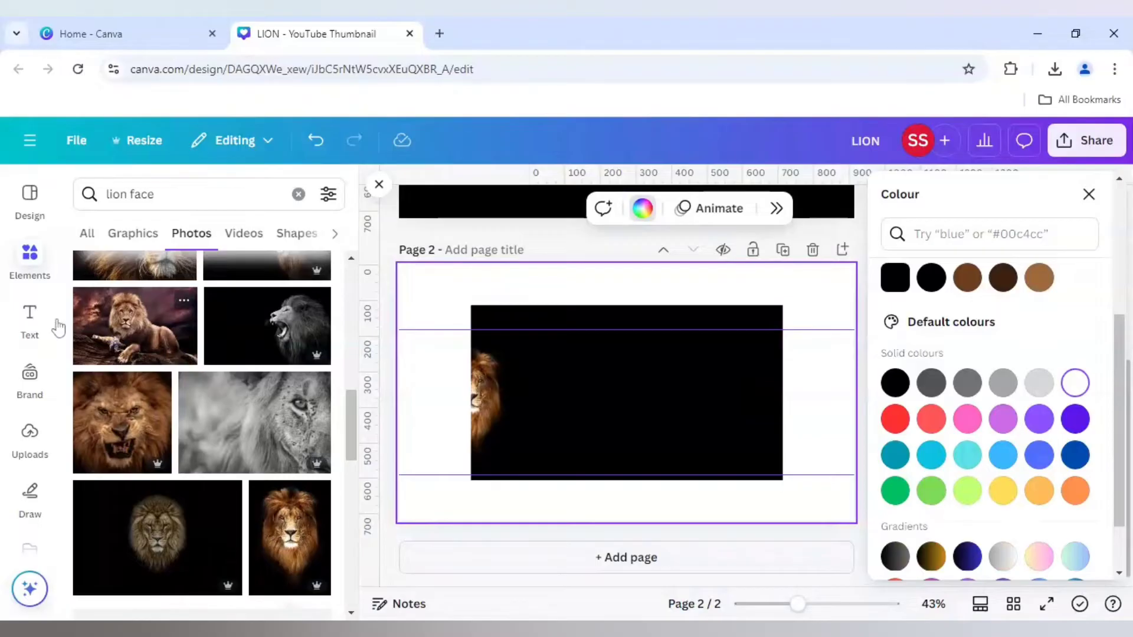
{"action": "scroll", "scroll_direction": "down", "scroll_amount": 3}
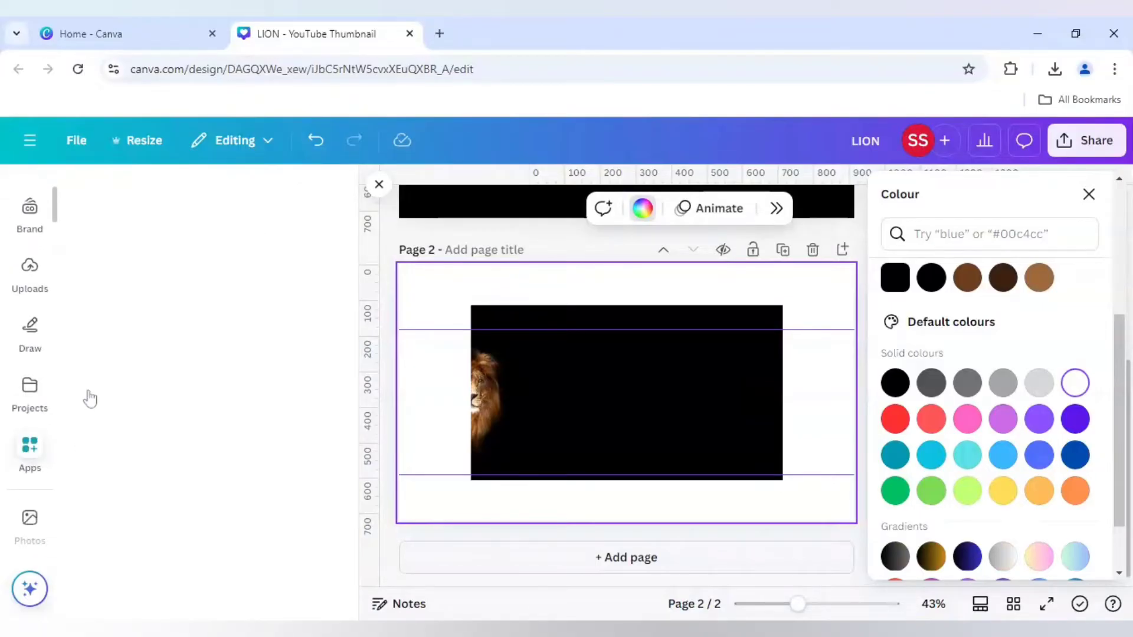
Step: Find the FontFrame app through an Apps search and open it
{"action": "left_click", "coordinate": [29, 446]}
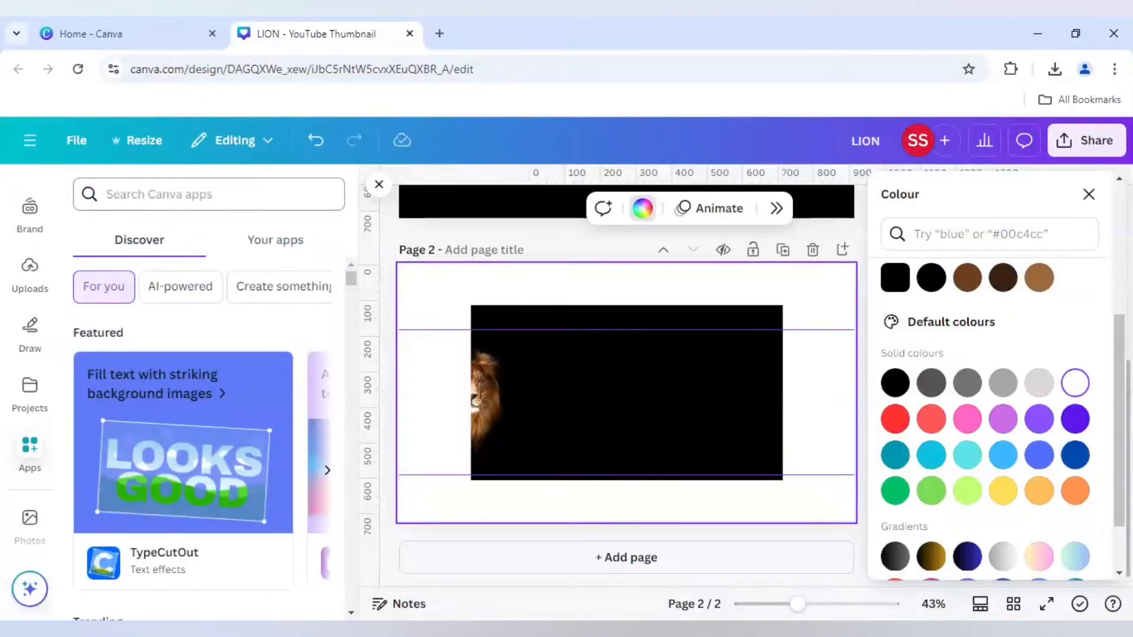
{"action": "left_click", "coordinate": [209, 194]}
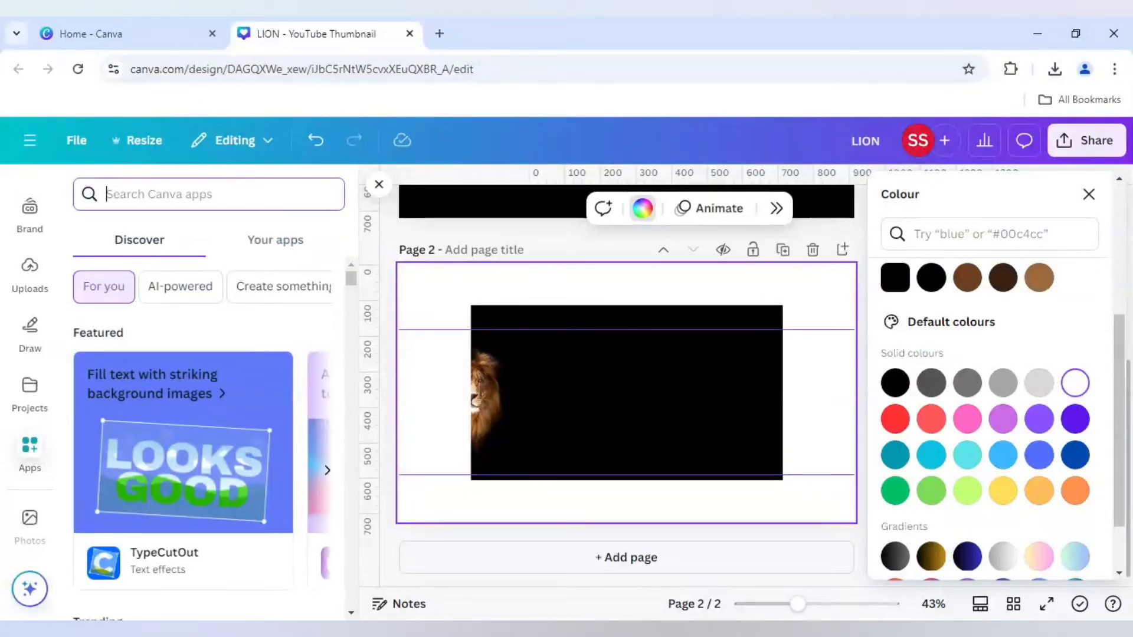
{"action": "type", "text": "for"}
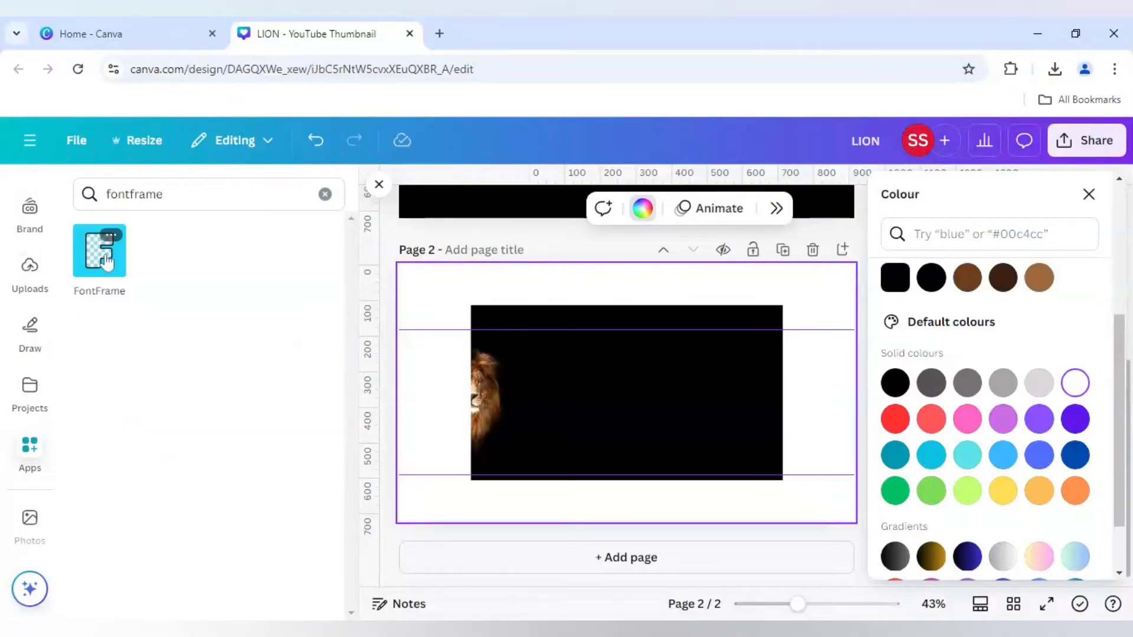
{"action": "left_click", "coordinate": [99, 250]}
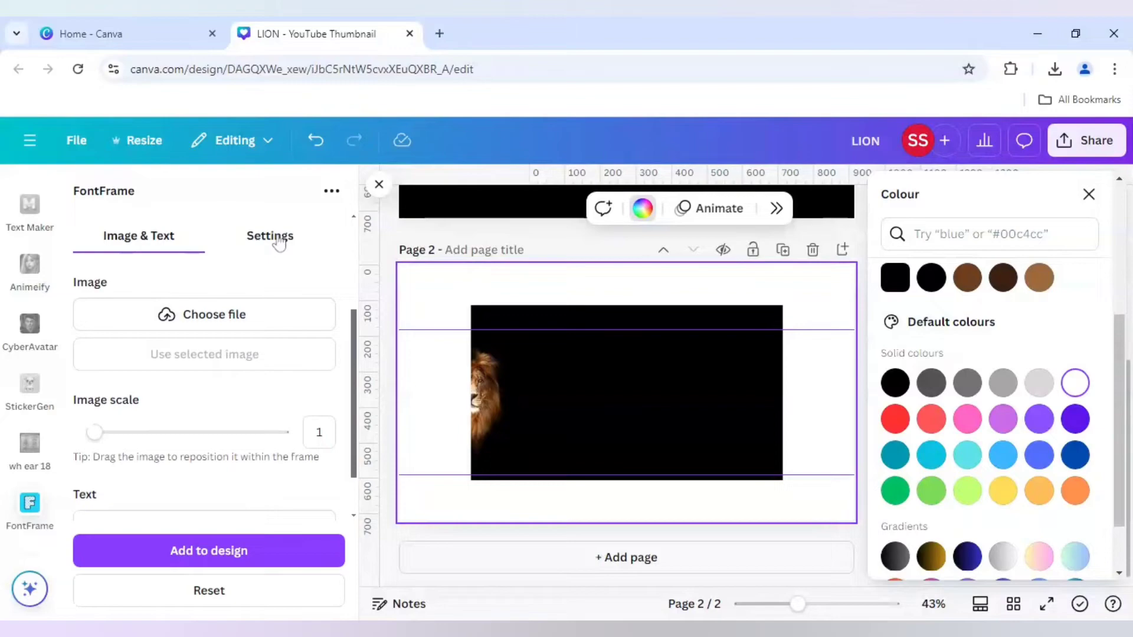
Step: In FontFrame's settings, choose the Anton font
{"action": "left_click", "coordinate": [270, 236]}
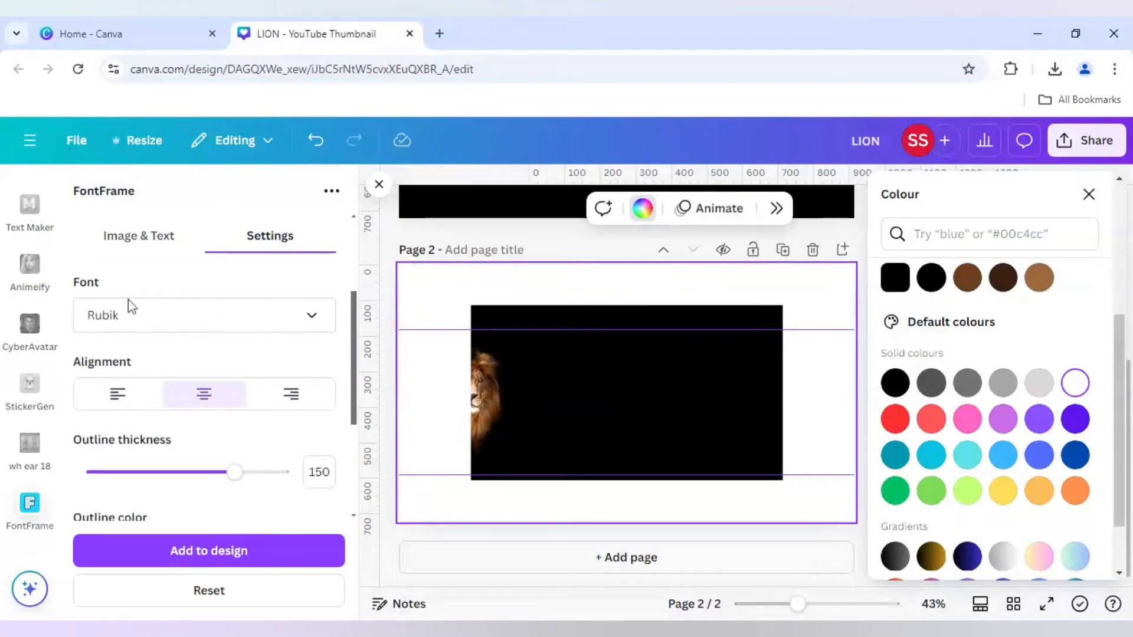
{"action": "left_click", "coordinate": [205, 315]}
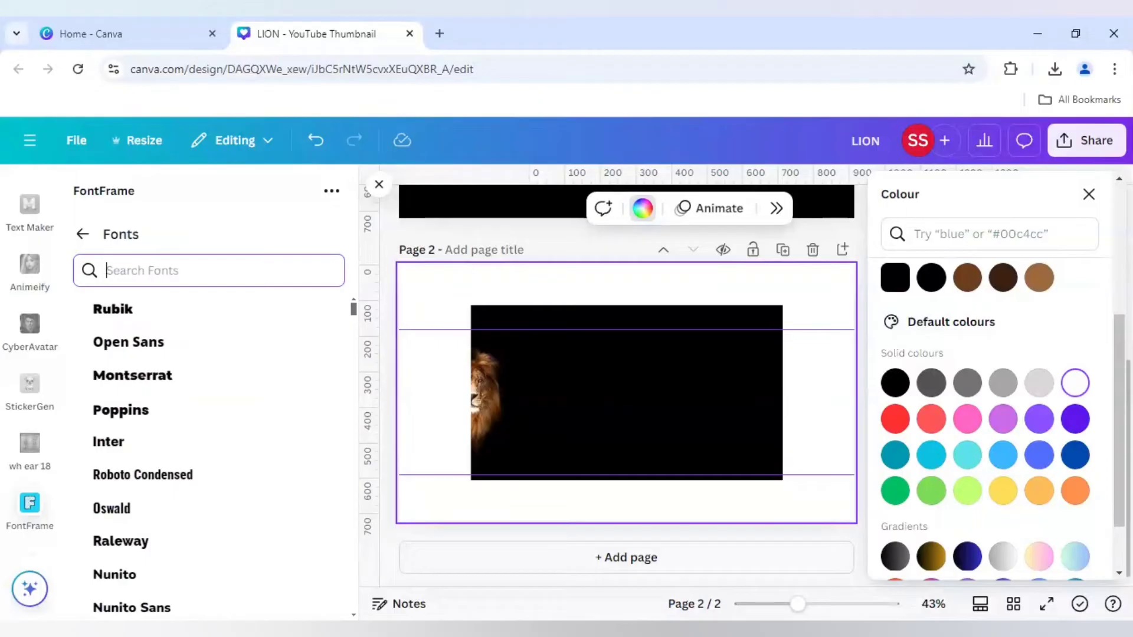
{"action": "type", "text": "a"}
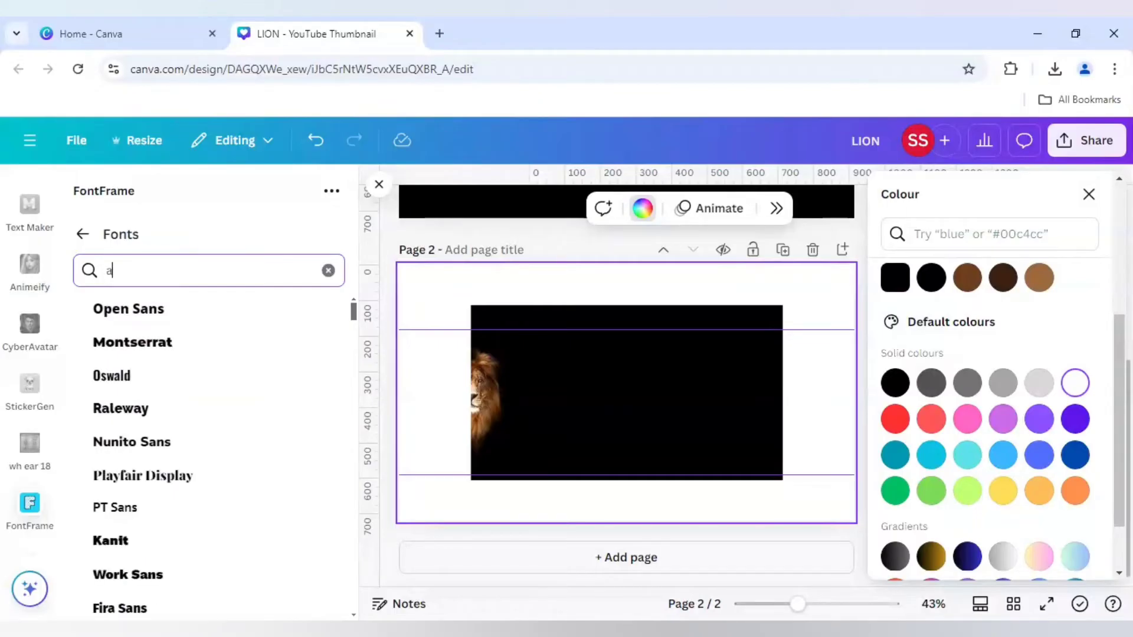
{"action": "type", "text": "nton"}
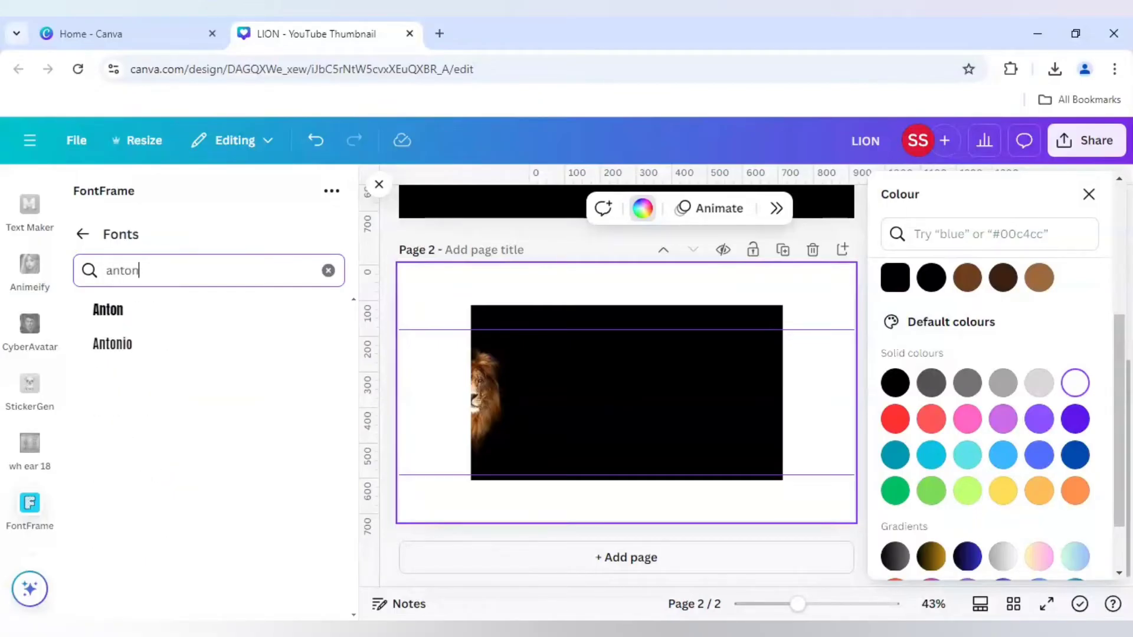
{"action": "left_click", "coordinate": [107, 310]}
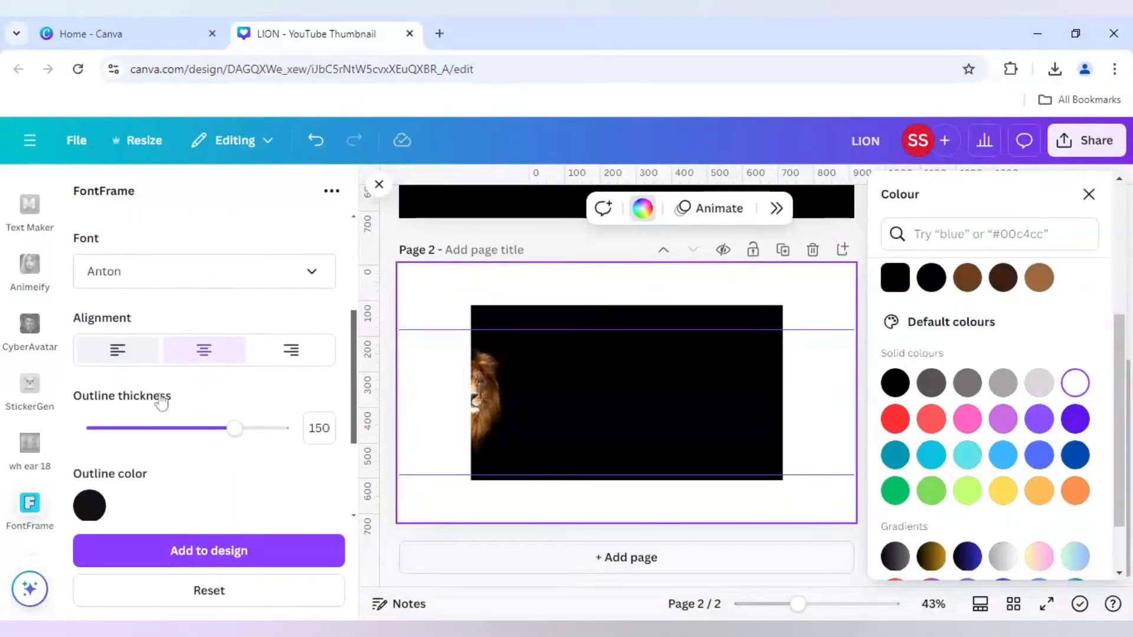
Step: Give the text a white outline of 10, letter spacing 0 and line spacing 0.85
{"action": "left_click_drag", "start_coordinate": [234, 428], "coordinate": [99, 306]}
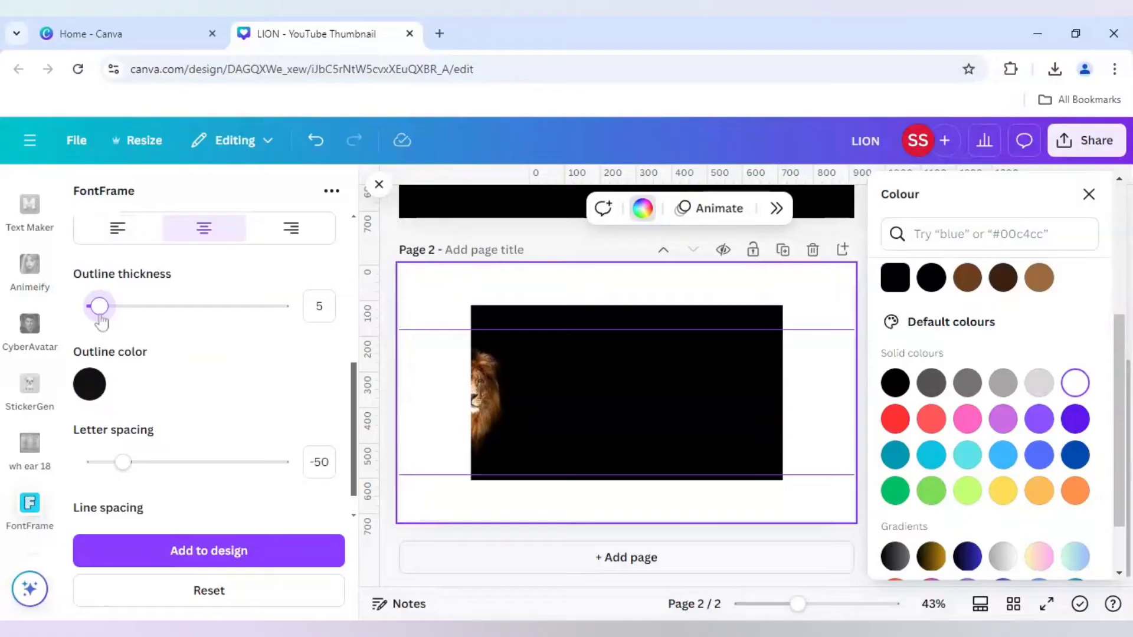
{"action": "left_click_drag", "start_coordinate": [99, 305], "coordinate": [99, 306]}
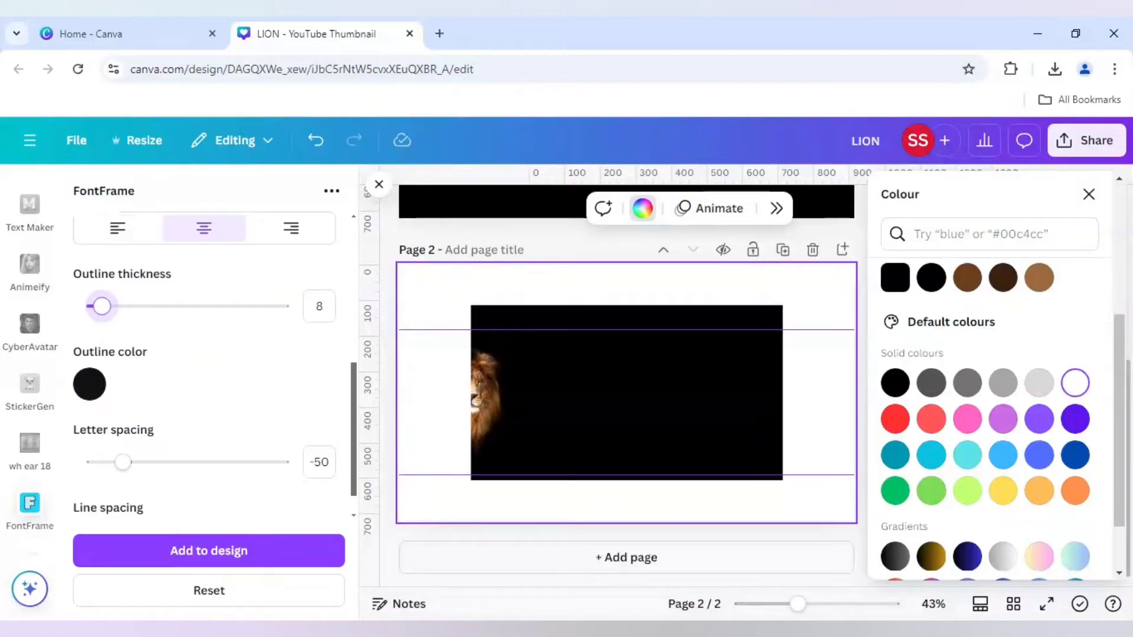
{"action": "left_click_drag", "start_coordinate": [103, 306], "coordinate": [107, 305]}
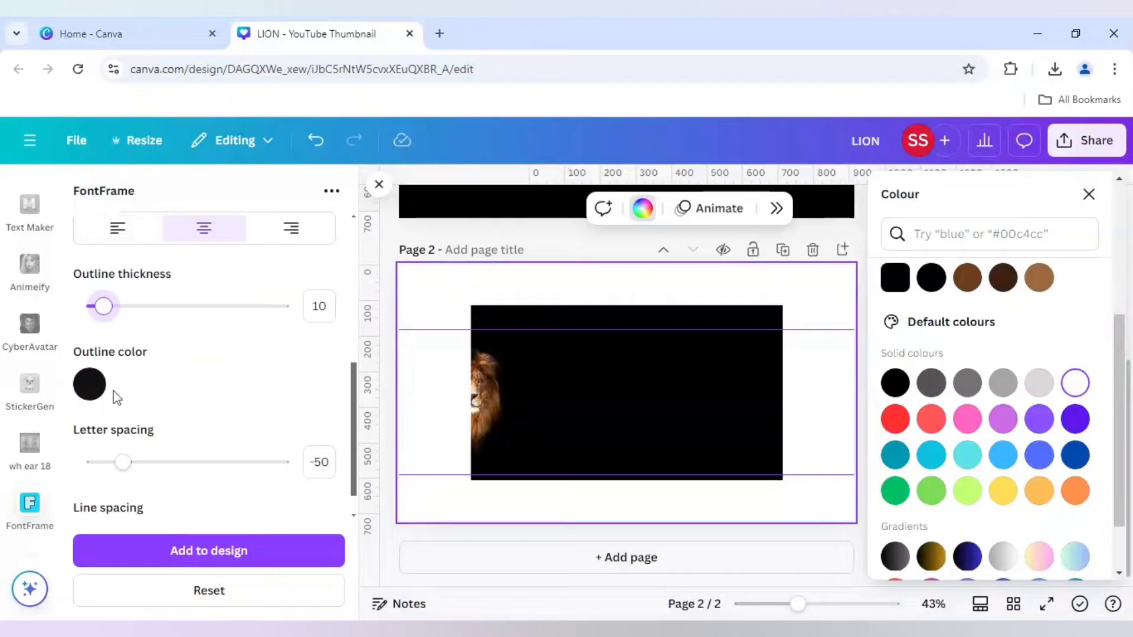
{"action": "left_click", "coordinate": [89, 384]}
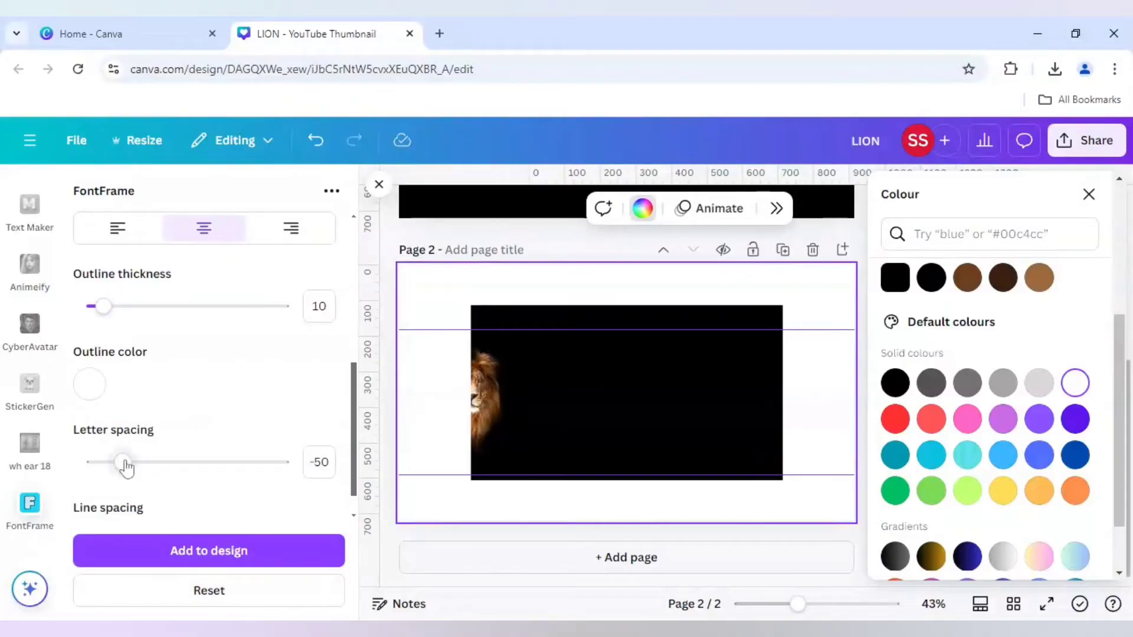
{"action": "left_click_drag", "start_coordinate": [105, 463], "coordinate": [132, 462]}
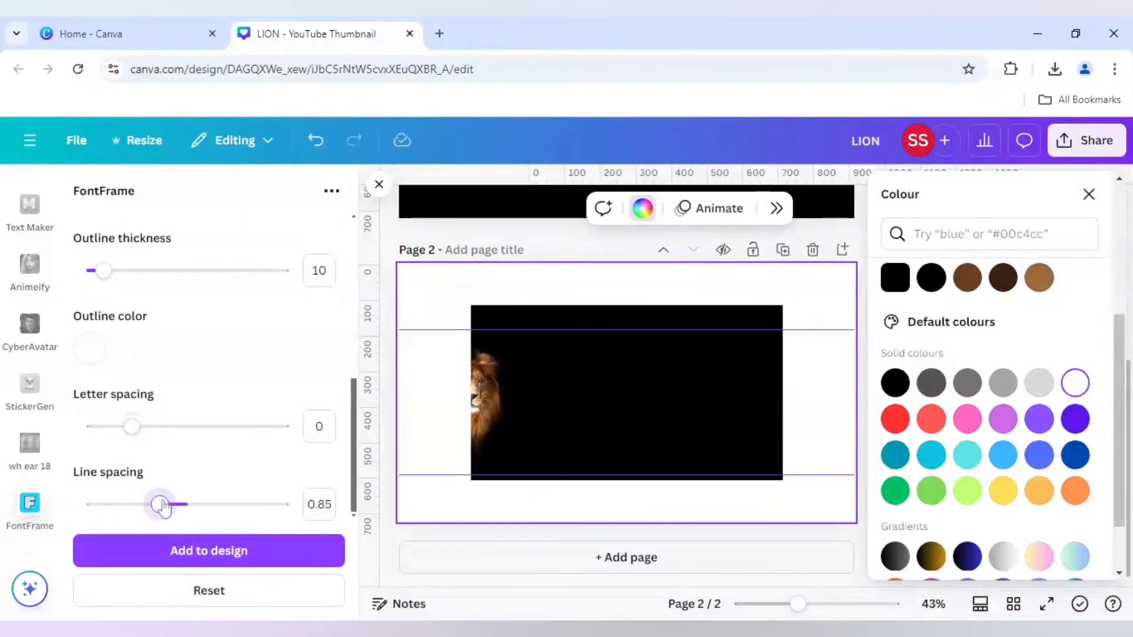
{"action": "left_click_drag", "start_coordinate": [160, 504], "coordinate": [169, 504]}
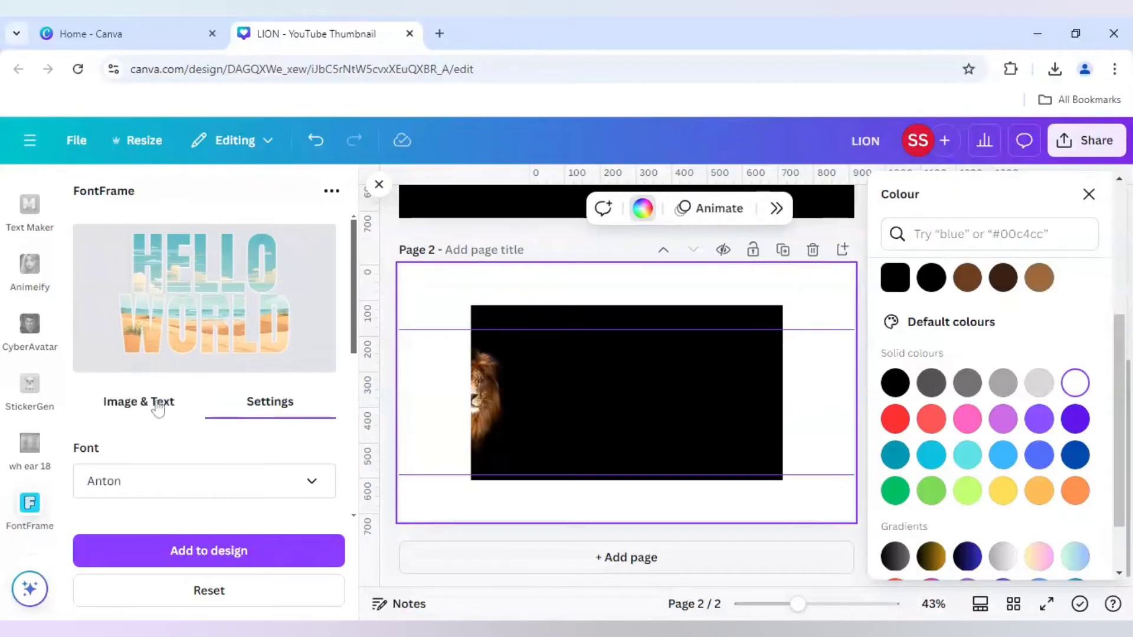
Step: Enter THEY NOT LIKE US, one word per line, in FontFrame's Text box and refresh the preview
{"action": "left_click", "coordinate": [138, 402]}
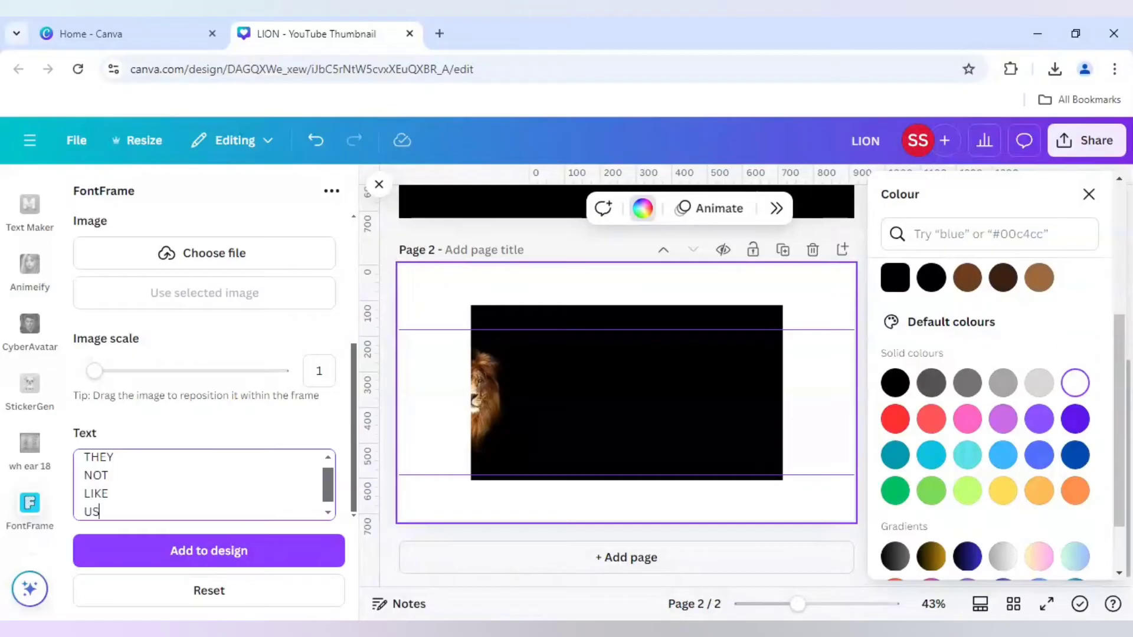
{"action": "mouse_move", "coordinate": [177, 409]}
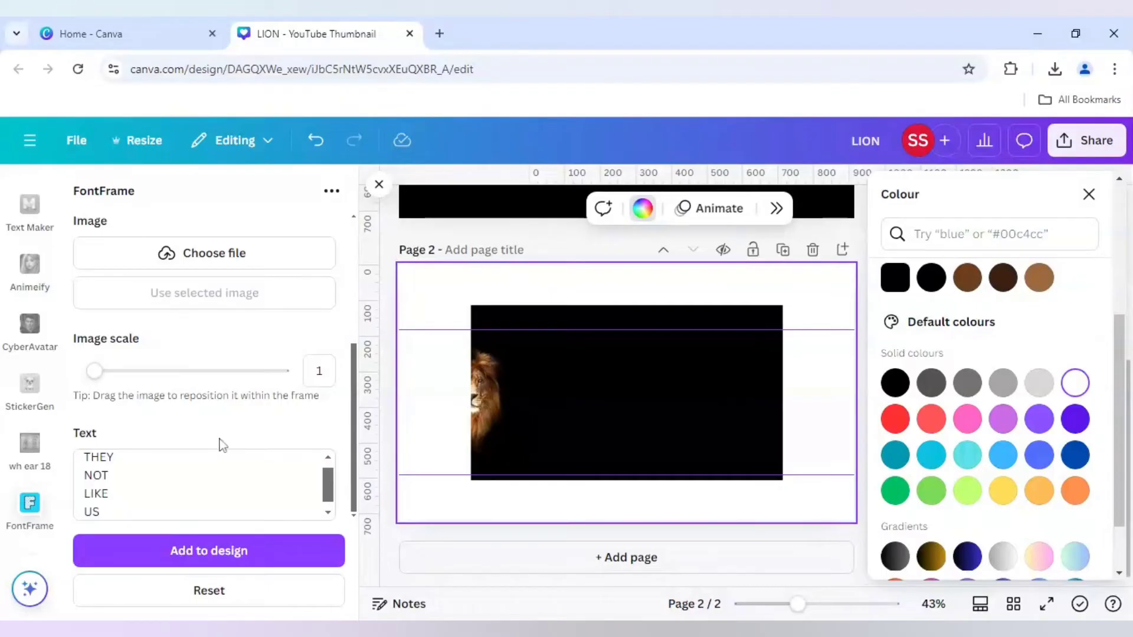
{"action": "left_click", "coordinate": [270, 402]}
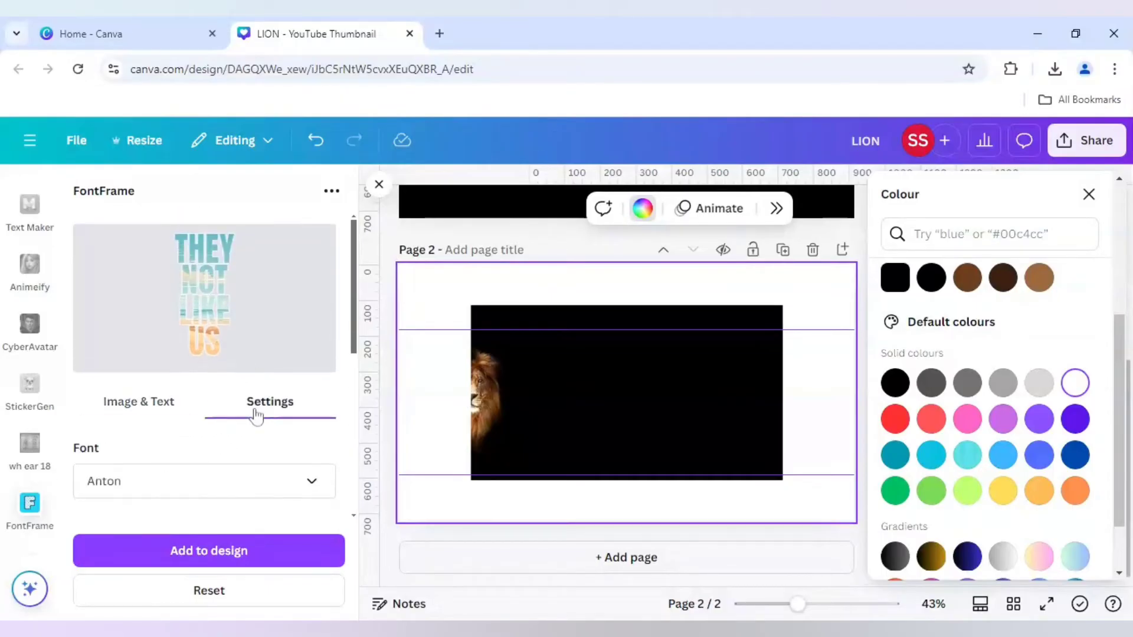
{"action": "left_click", "coordinate": [269, 402]}
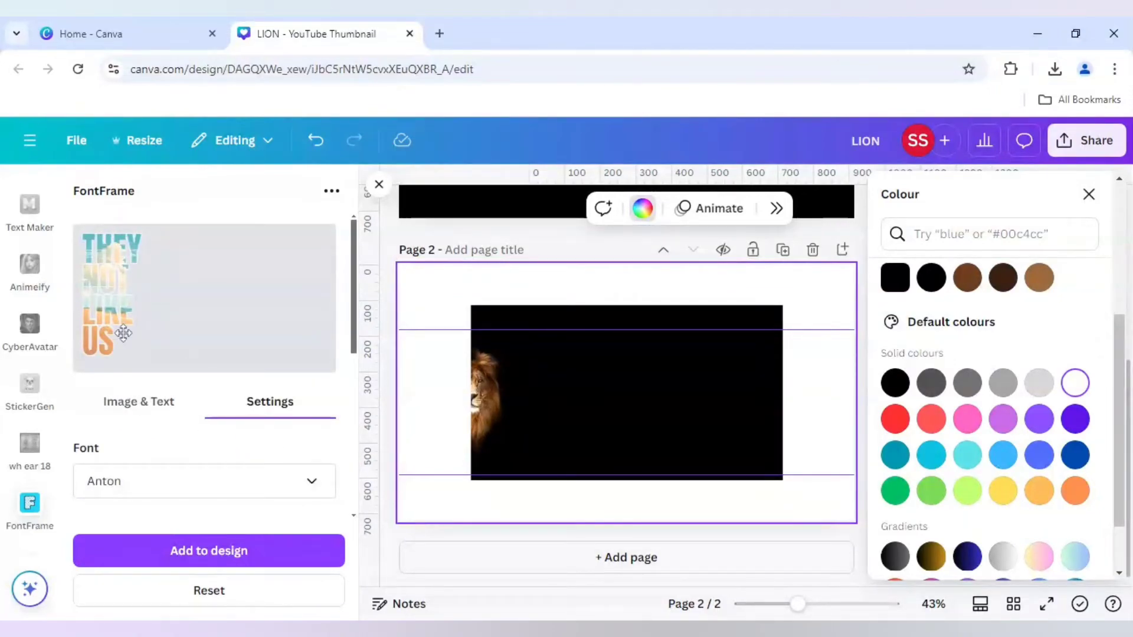
{"action": "left_click", "coordinate": [138, 402]}
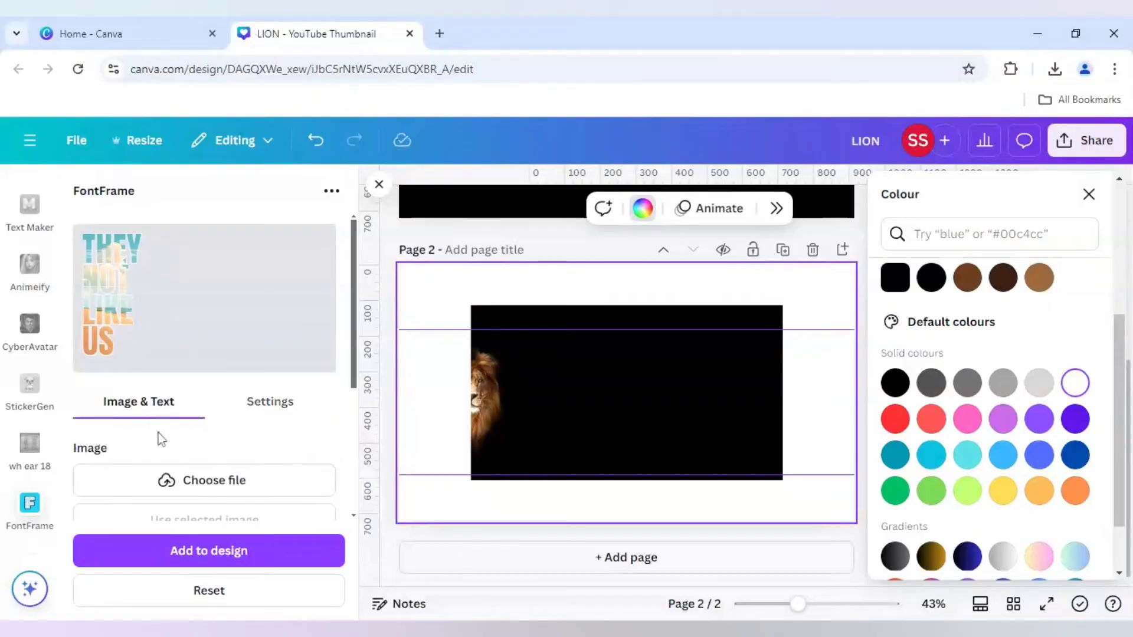
Step: Select the lion photo on page 2 and scale it to 1.4 inside the FontFrame lettering
{"action": "scroll", "scroll_direction": "down", "scroll_amount": 3}
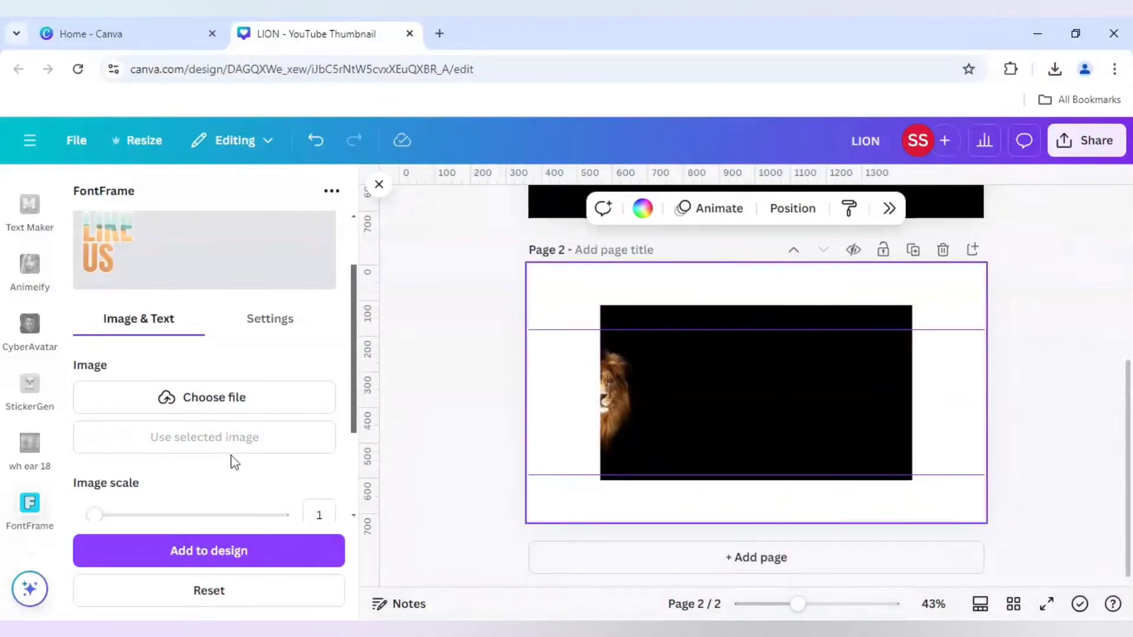
{"action": "left_click", "coordinate": [755, 394]}
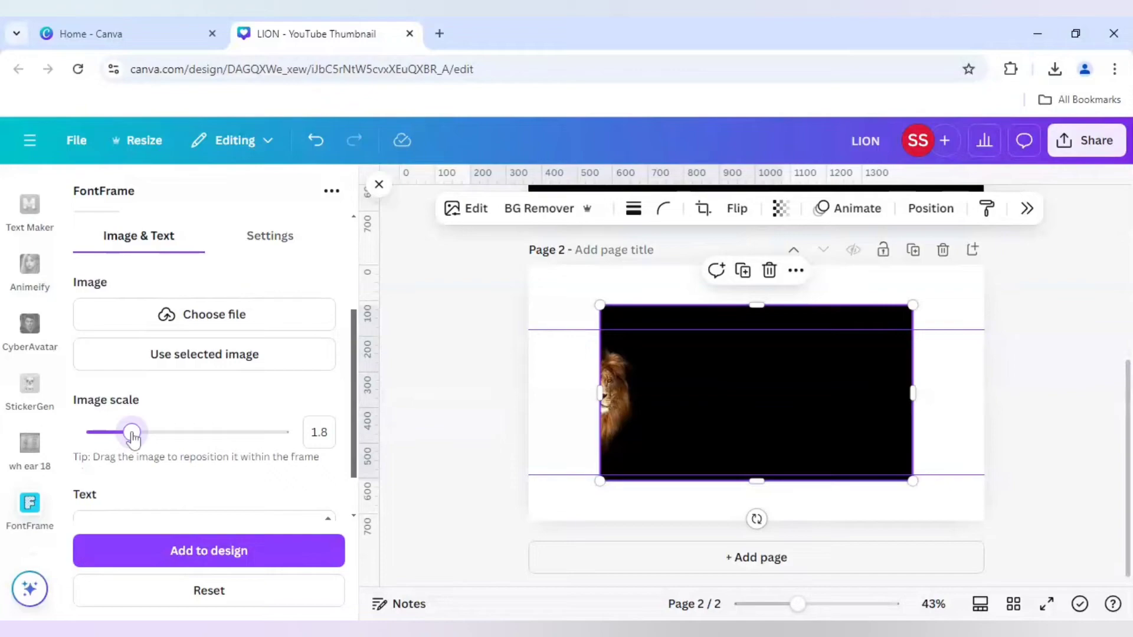
{"action": "left_click_drag", "start_coordinate": [132, 432], "coordinate": [122, 432]}
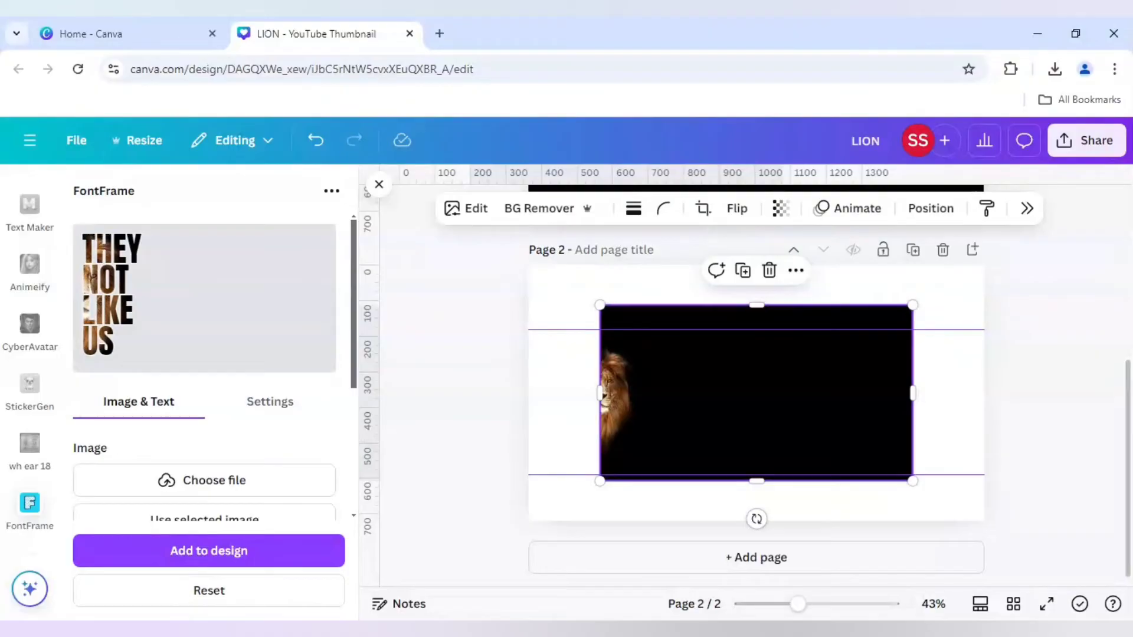
{"action": "scroll", "scroll_direction": "down", "scroll_amount": 3}
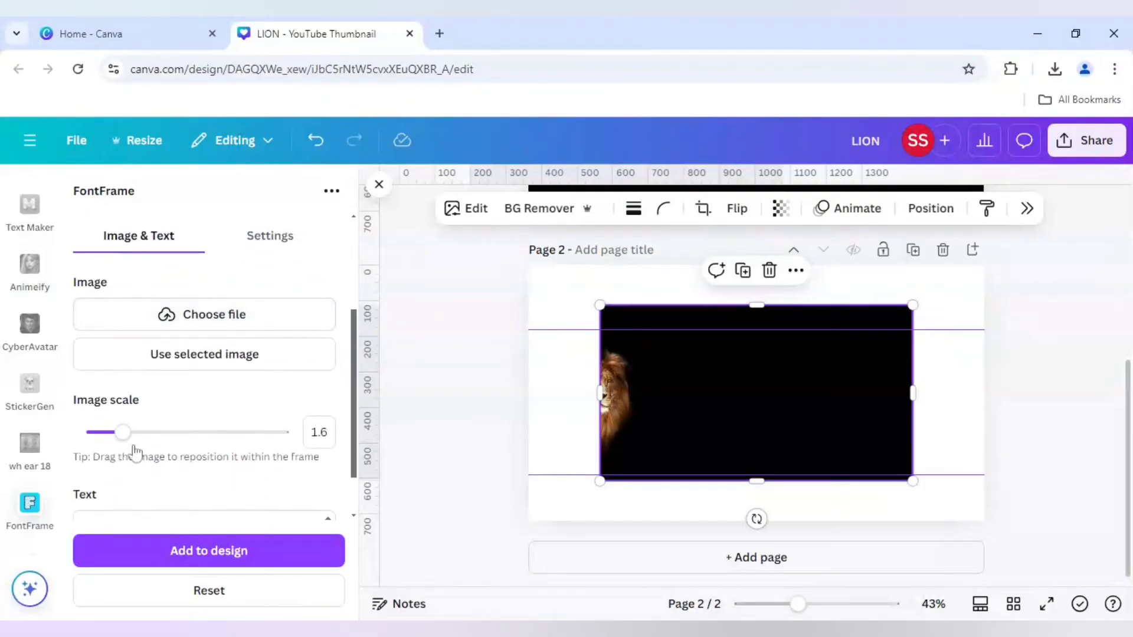
{"action": "left_click_drag", "start_coordinate": [123, 432], "coordinate": [101, 432]}
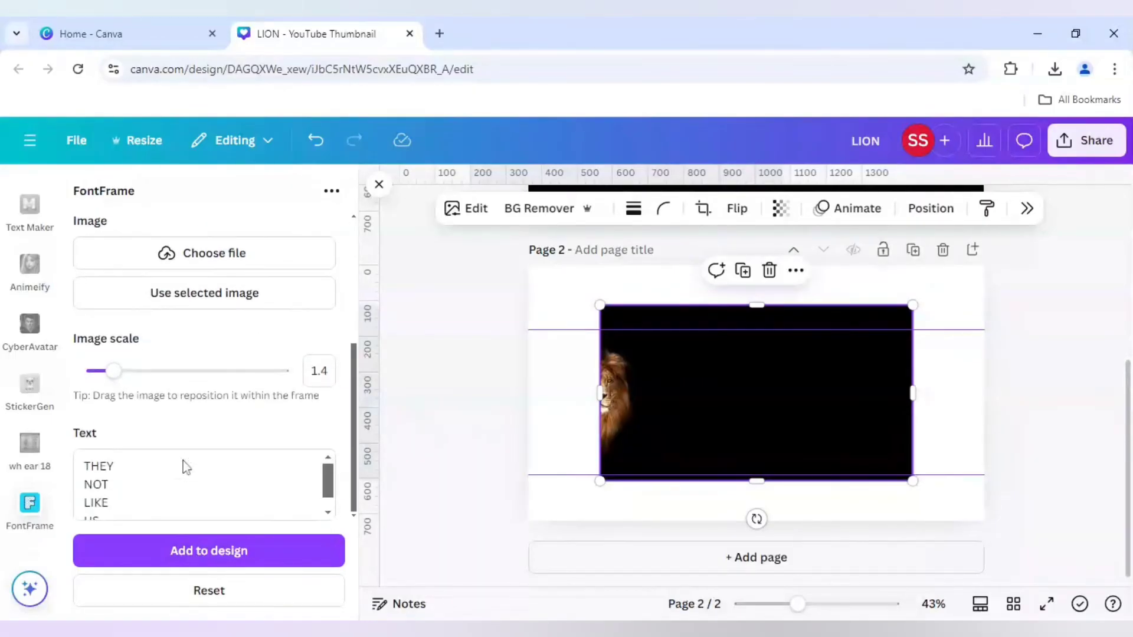
{"action": "left_click_drag", "start_coordinate": [113, 371], "coordinate": [105, 371]}
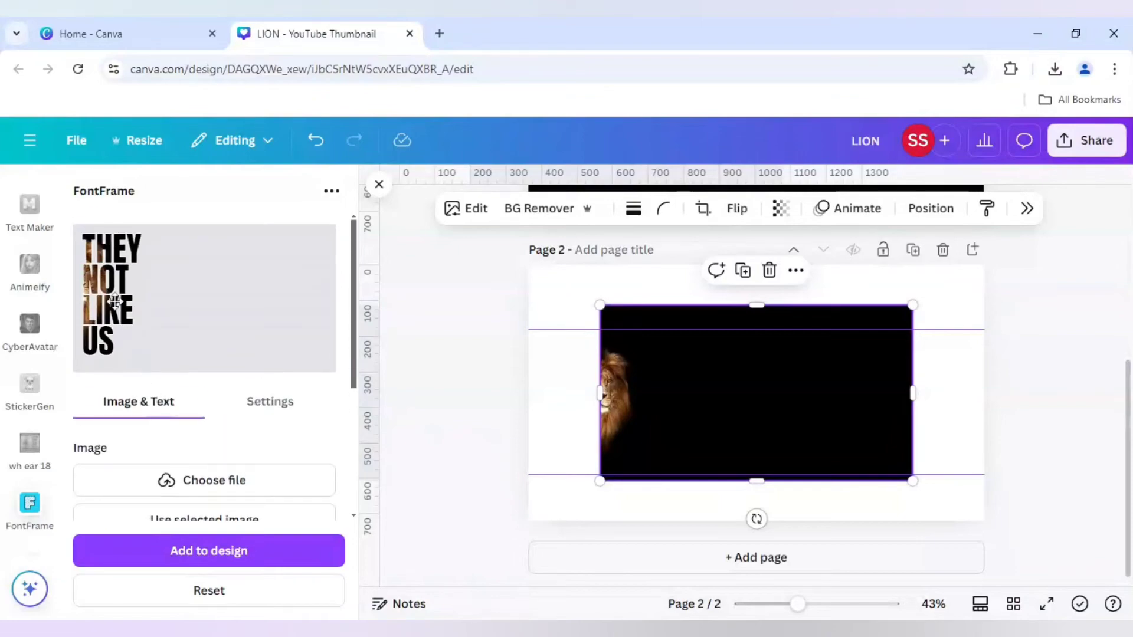
{"action": "mouse_move", "coordinate": [112, 311]}
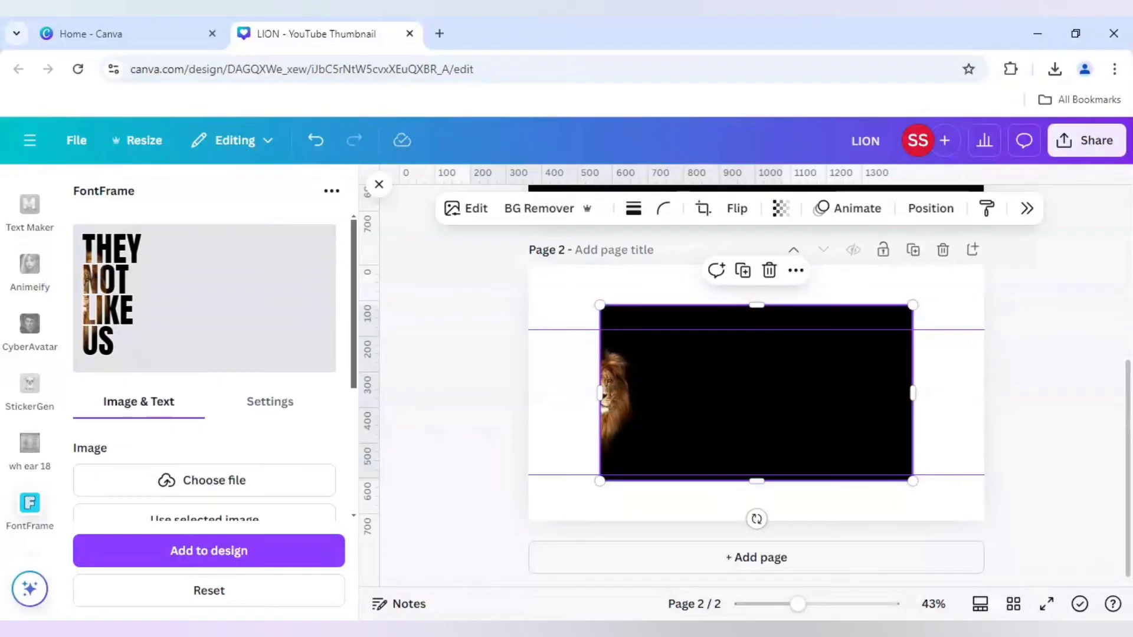
{"action": "mouse_move", "coordinate": [144, 340]}
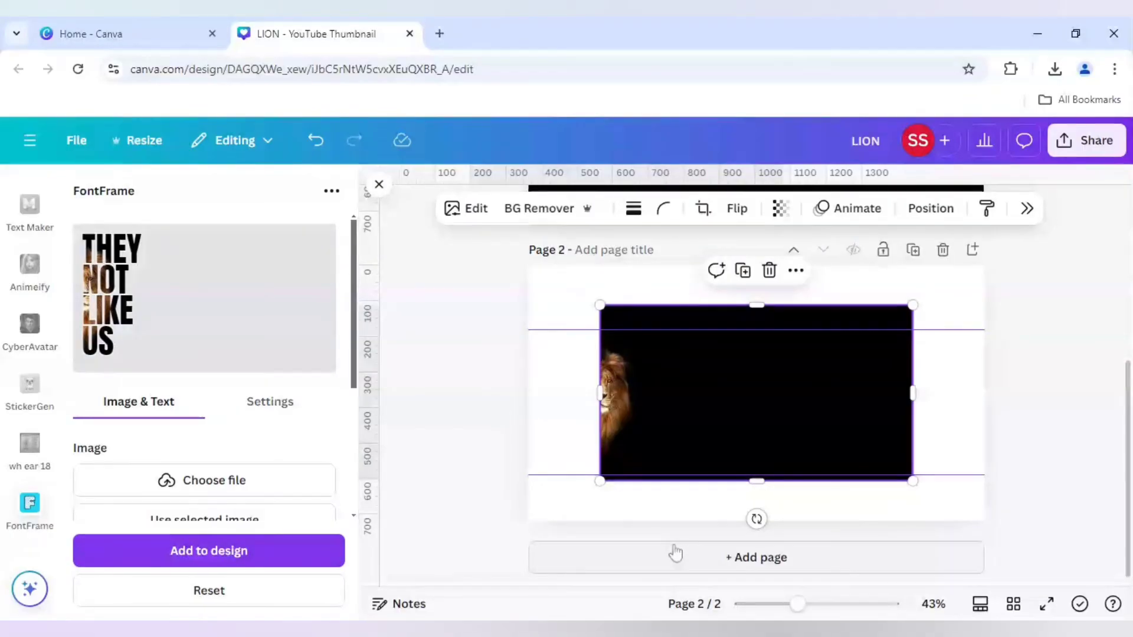
Step: Add the lion-filled lettering to page 2, enlarge it, and zoom in to inspect the texture
{"action": "left_click", "coordinate": [208, 550]}
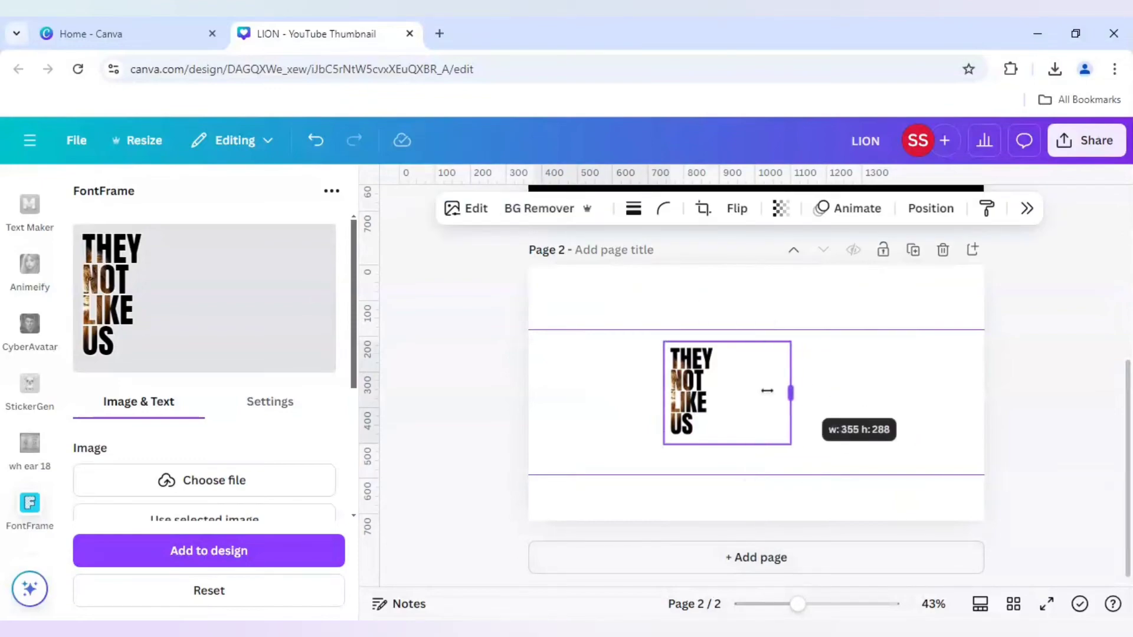
{"action": "left_click_drag", "start_coordinate": [791, 393], "coordinate": [720, 393]}
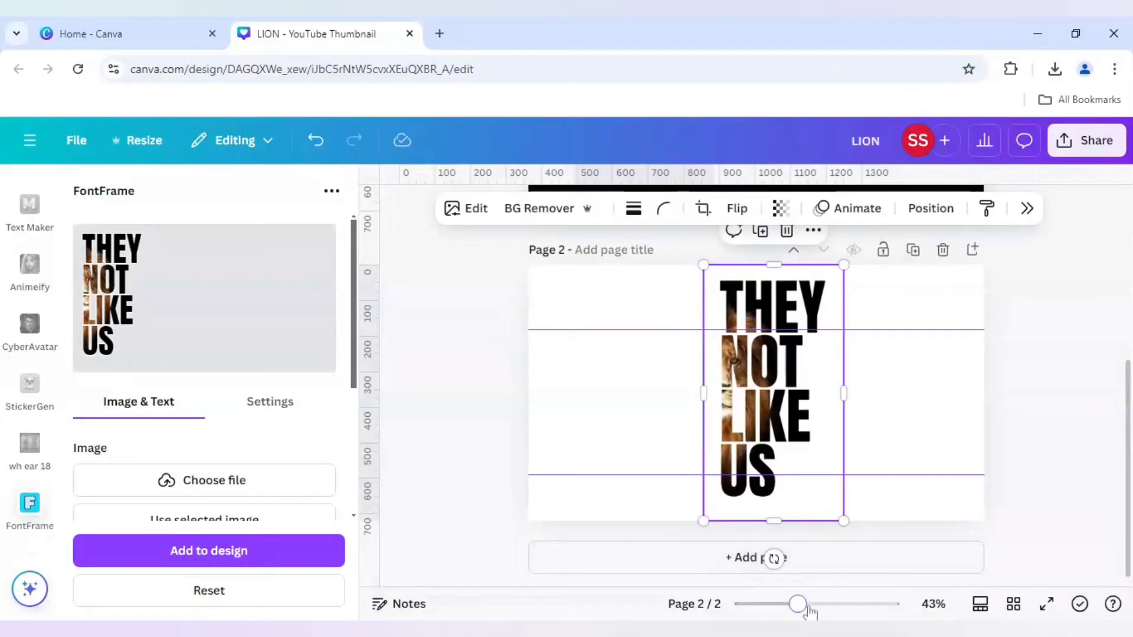
{"action": "left_click_drag", "start_coordinate": [797, 604], "coordinate": [836, 604]}
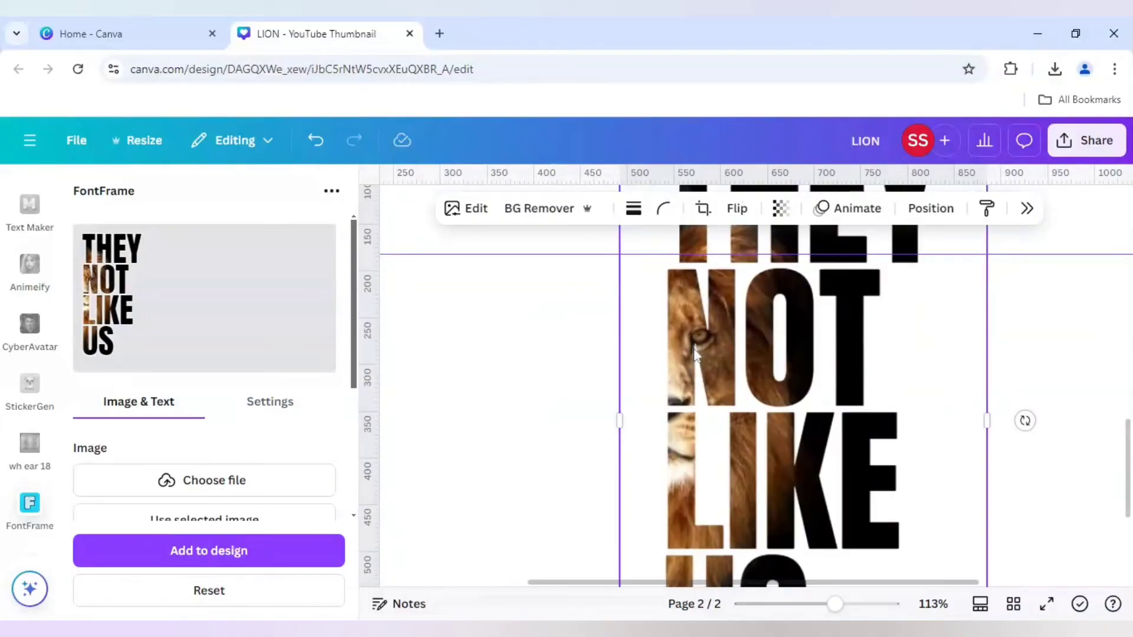
{"action": "left_click_drag", "start_coordinate": [834, 604], "coordinate": [852, 604]}
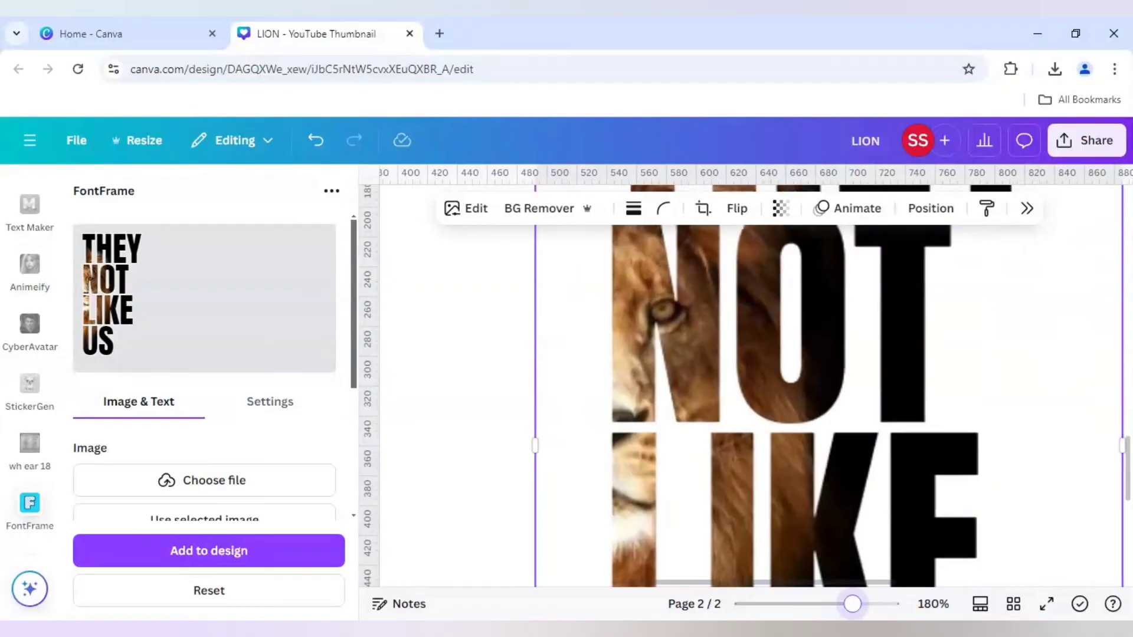
{"action": "left_click_drag", "start_coordinate": [853, 603], "coordinate": [813, 603]}
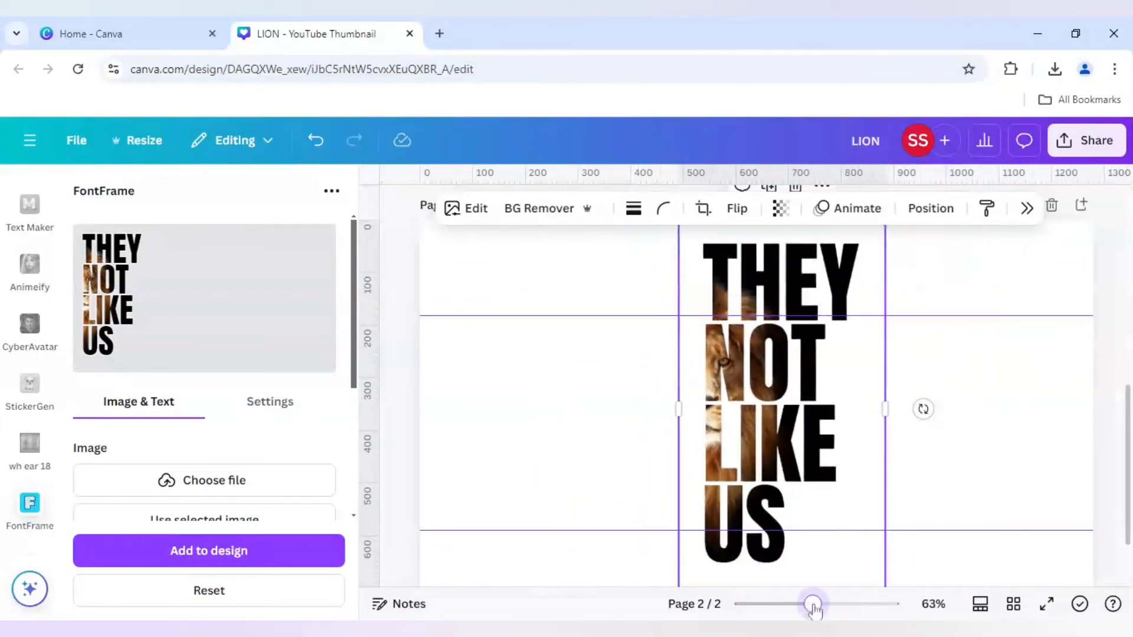
{"action": "left_click_drag", "start_coordinate": [813, 604], "coordinate": [808, 604]}
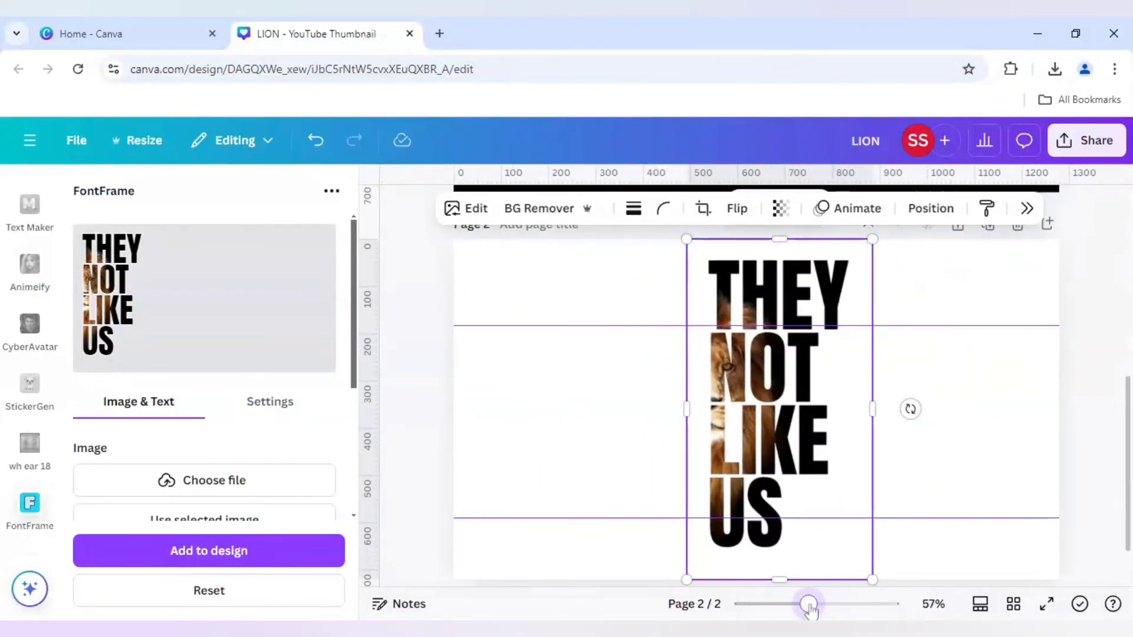
{"action": "left_click_drag", "start_coordinate": [808, 604], "coordinate": [821, 604]}
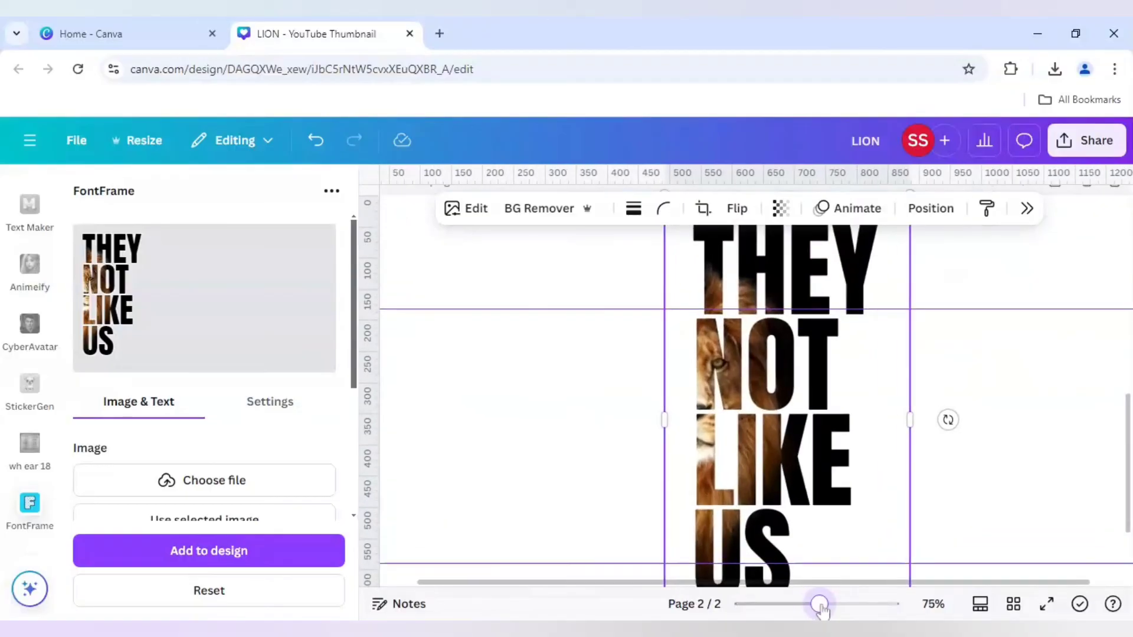
{"action": "left_click_drag", "start_coordinate": [821, 603], "coordinate": [831, 603]}
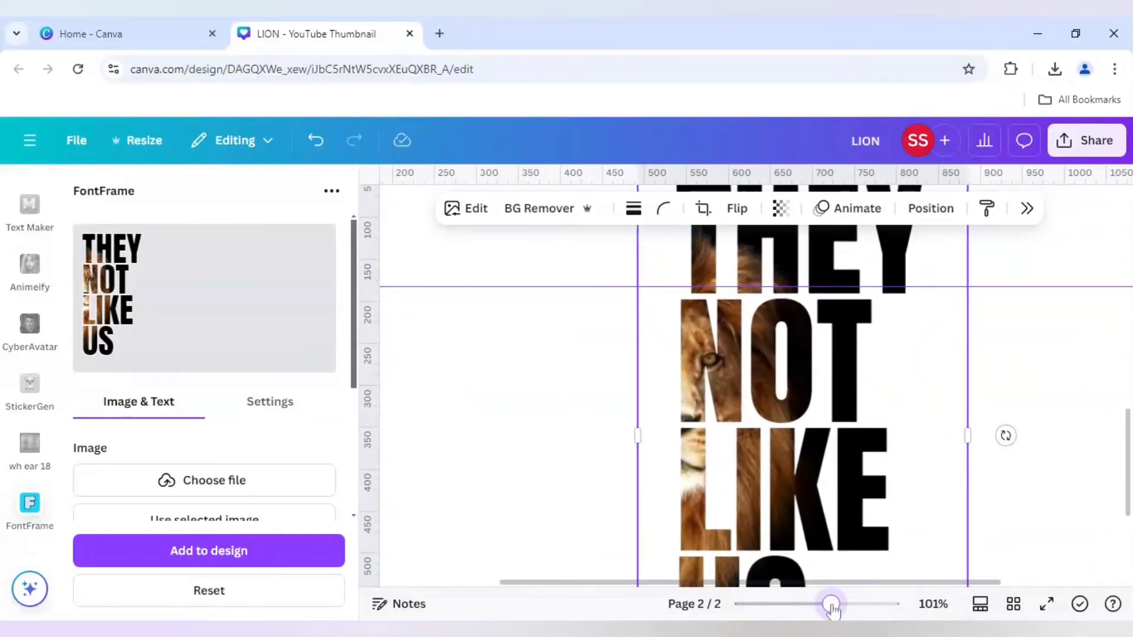
{"action": "left_click_drag", "start_coordinate": [831, 605], "coordinate": [814, 604]}
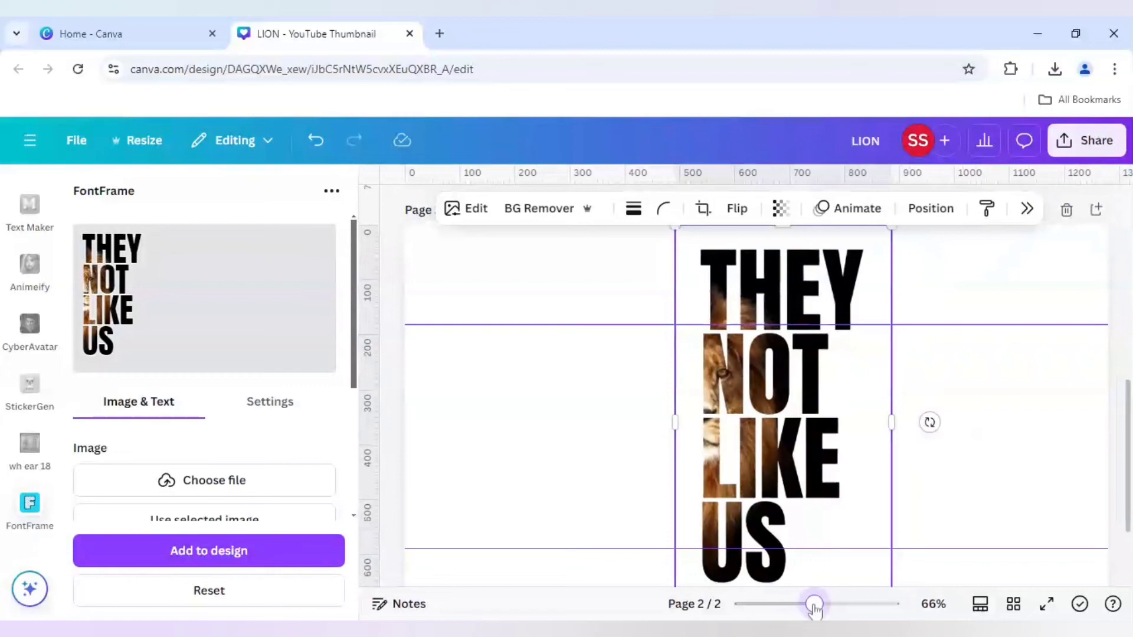
{"action": "left_click_drag", "start_coordinate": [814, 603], "coordinate": [794, 603]}
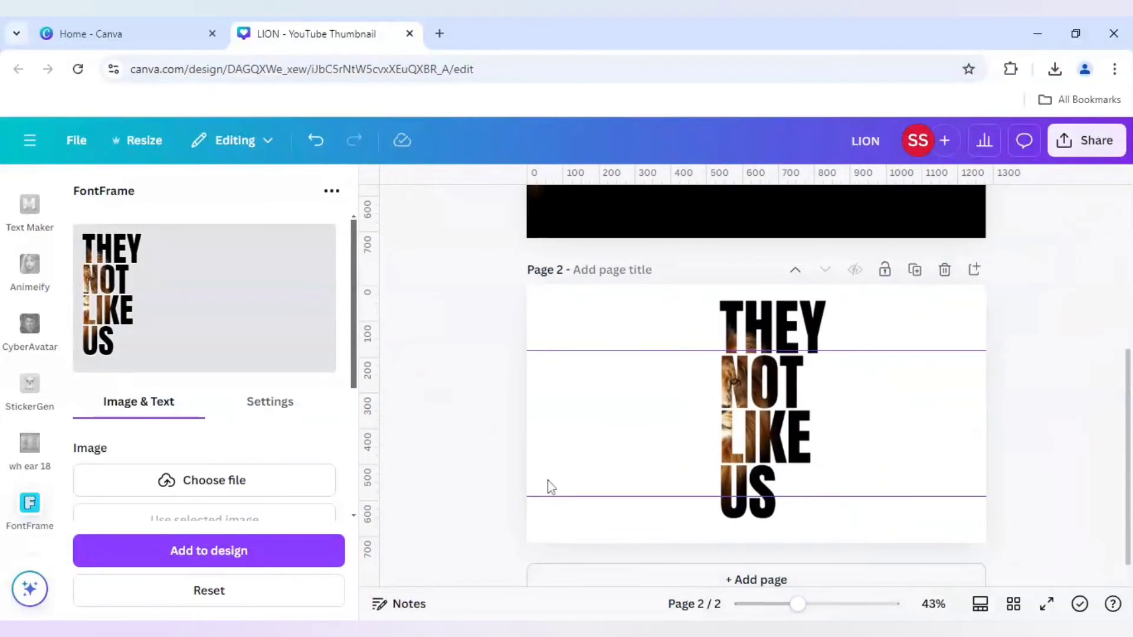
{"action": "mouse_move", "coordinate": [489, 432]}
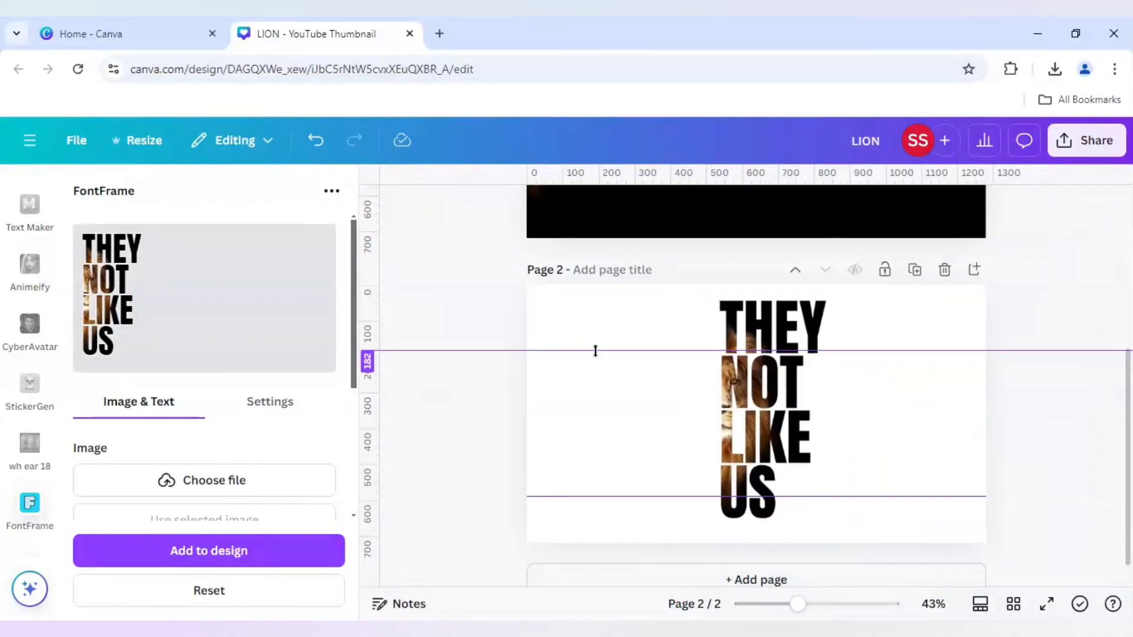
Step: Drag the canvas up to page 1's black half-lion thumbnail, above page 2's lettering
{"action": "left_click_drag", "start_coordinate": [595, 351], "coordinate": [595, 229]}
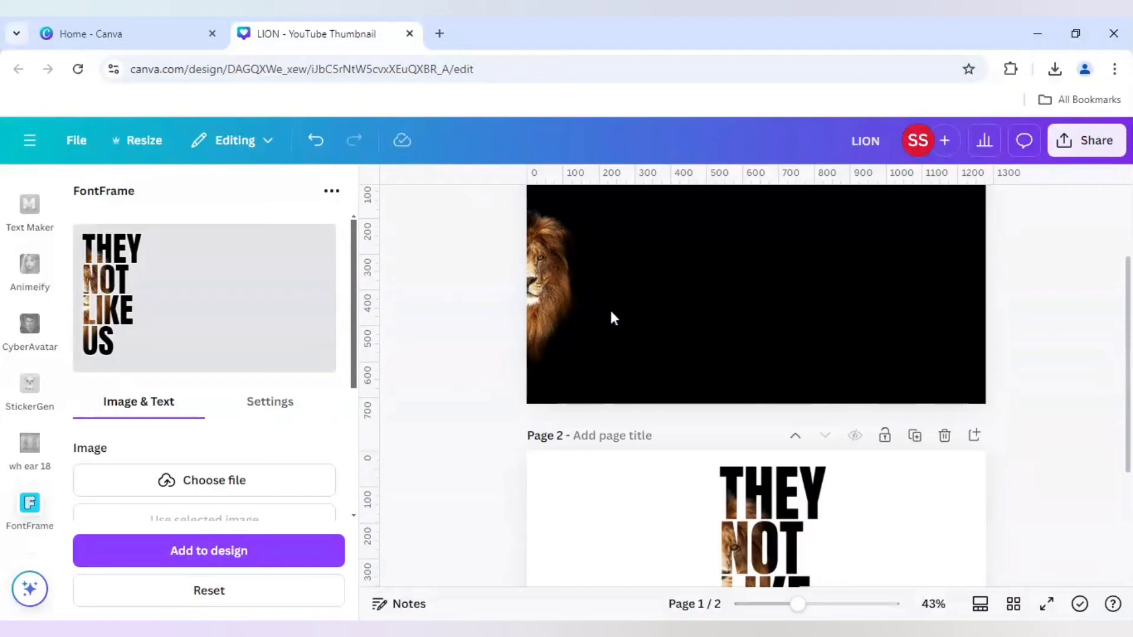
{"action": "mouse_move", "coordinate": [623, 311]}
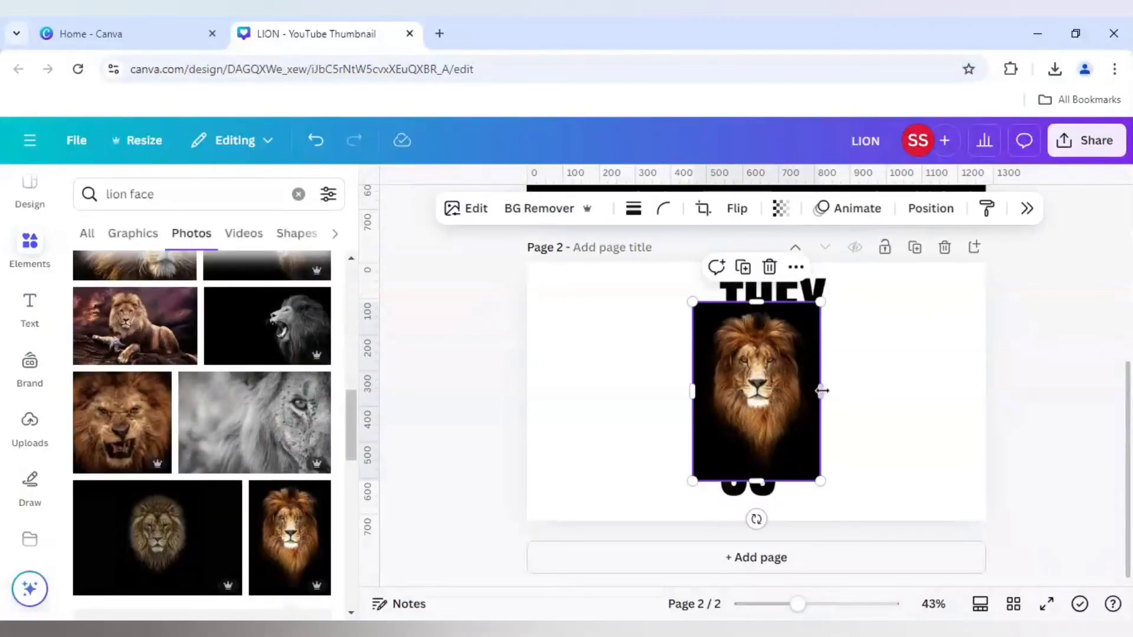
Step: Trim the lion photo to its left half, remove its black background, and enlarge it slightly
{"action": "left_click_drag", "start_coordinate": [821, 390], "coordinate": [757, 390]}
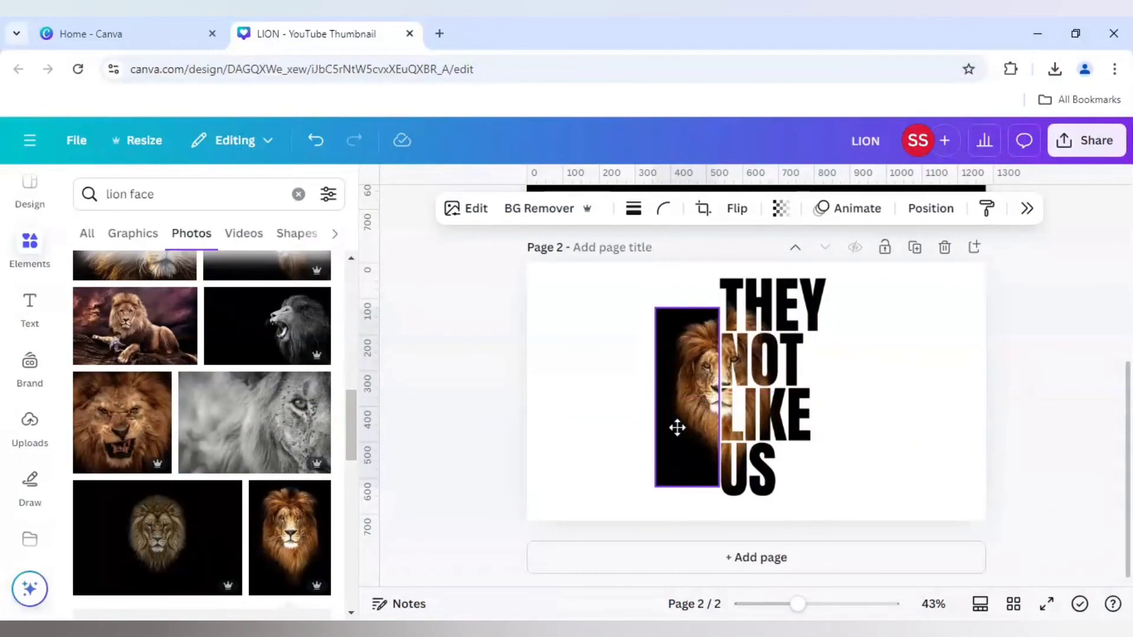
{"action": "left_click", "coordinate": [678, 401]}
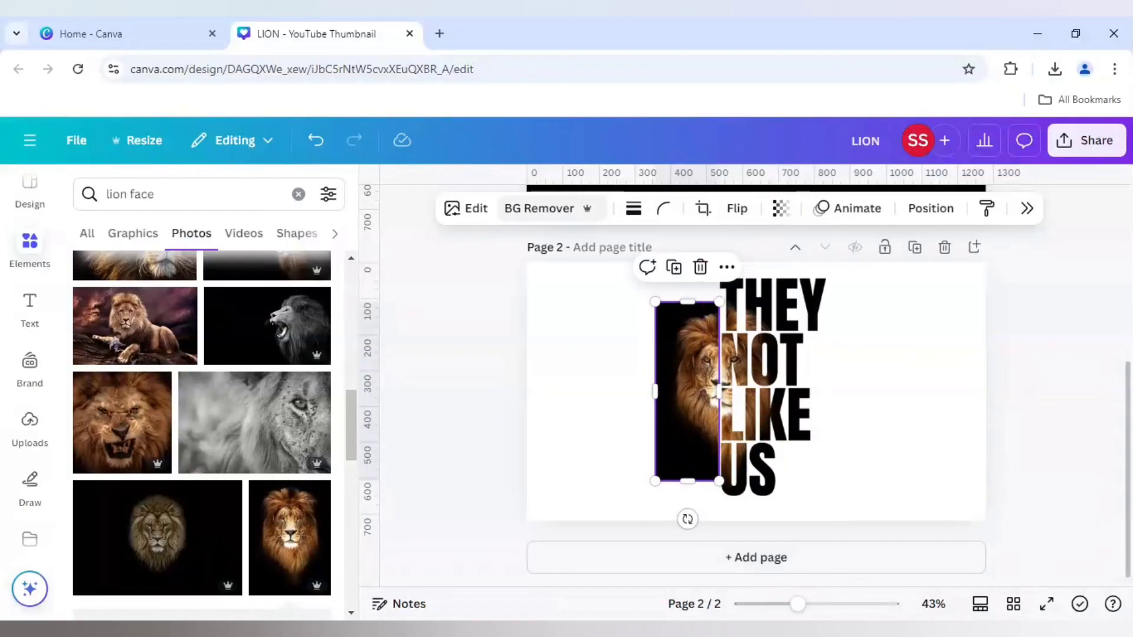
{"action": "left_click", "coordinate": [538, 209]}
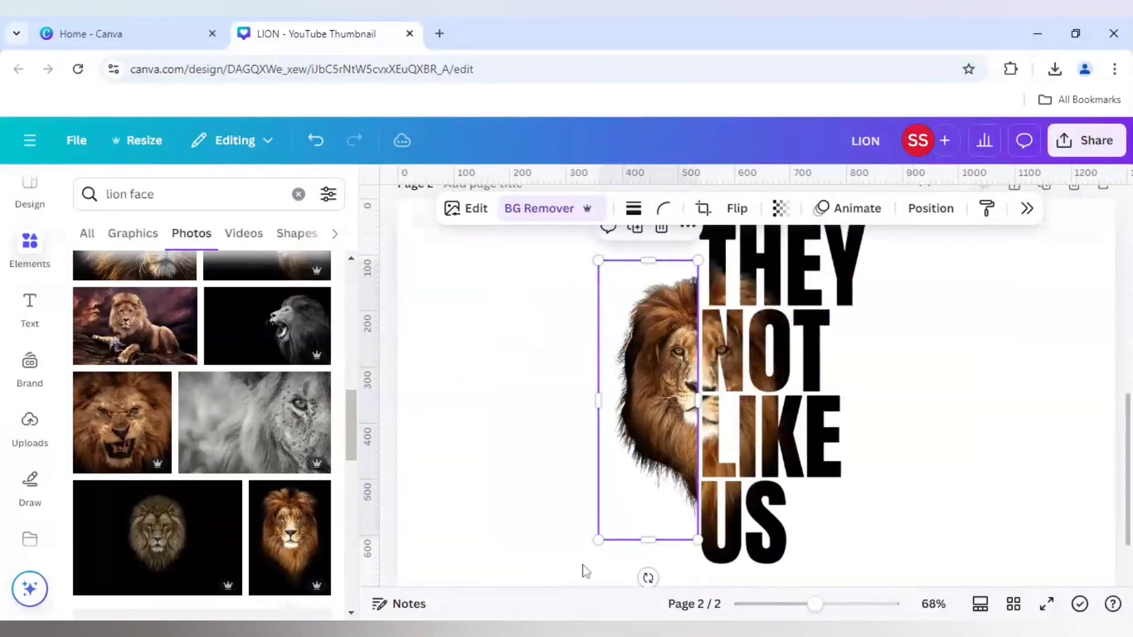
{"action": "left_click_drag", "start_coordinate": [598, 540], "coordinate": [587, 570]}
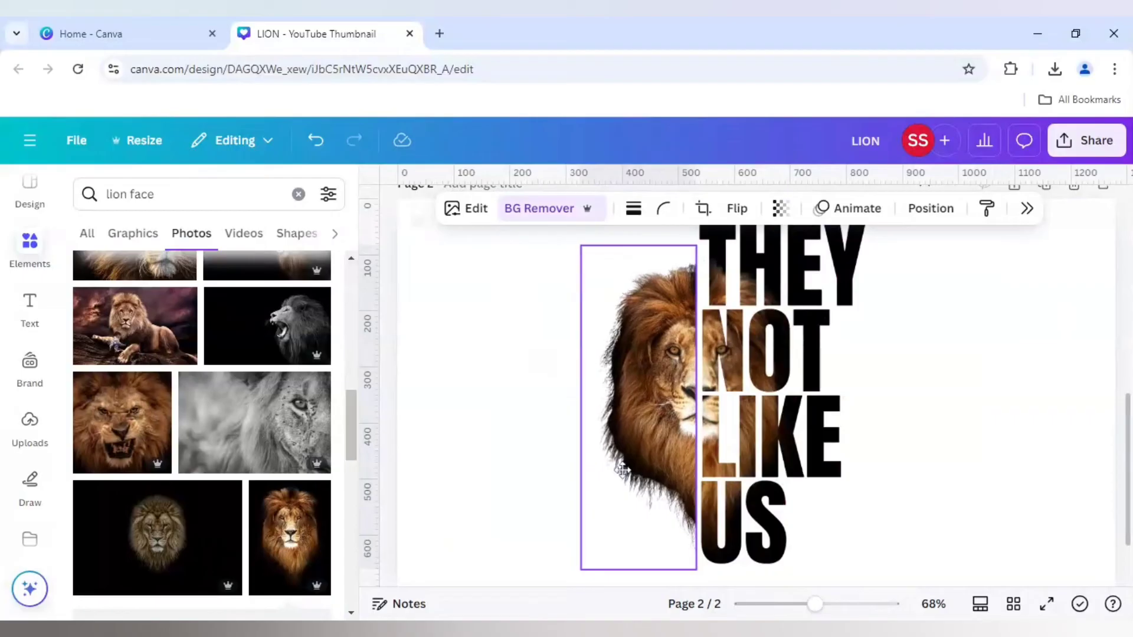
{"action": "mouse_move", "coordinate": [621, 469]}
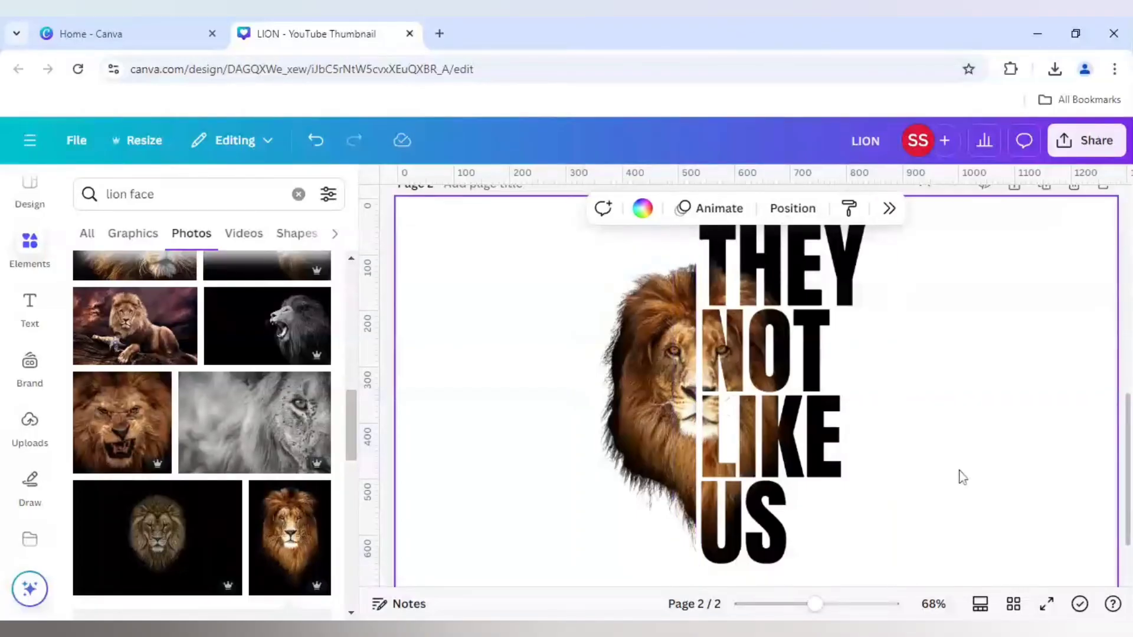
{"action": "left_click", "coordinate": [672, 415]}
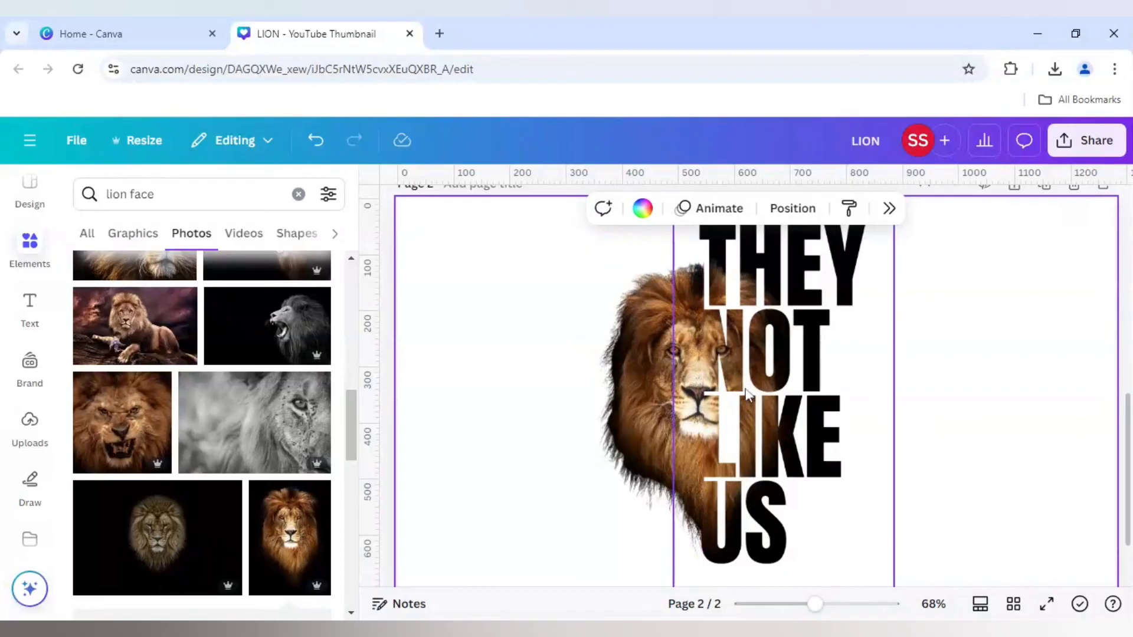
{"action": "left_click", "coordinate": [650, 397]}
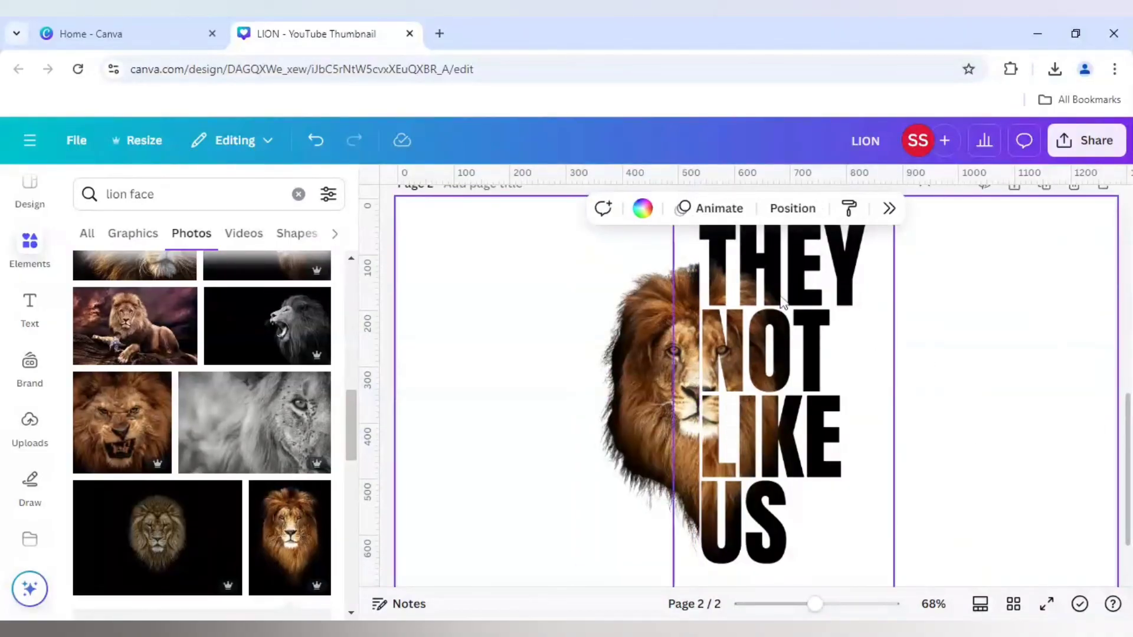
{"action": "mouse_move", "coordinate": [776, 545]}
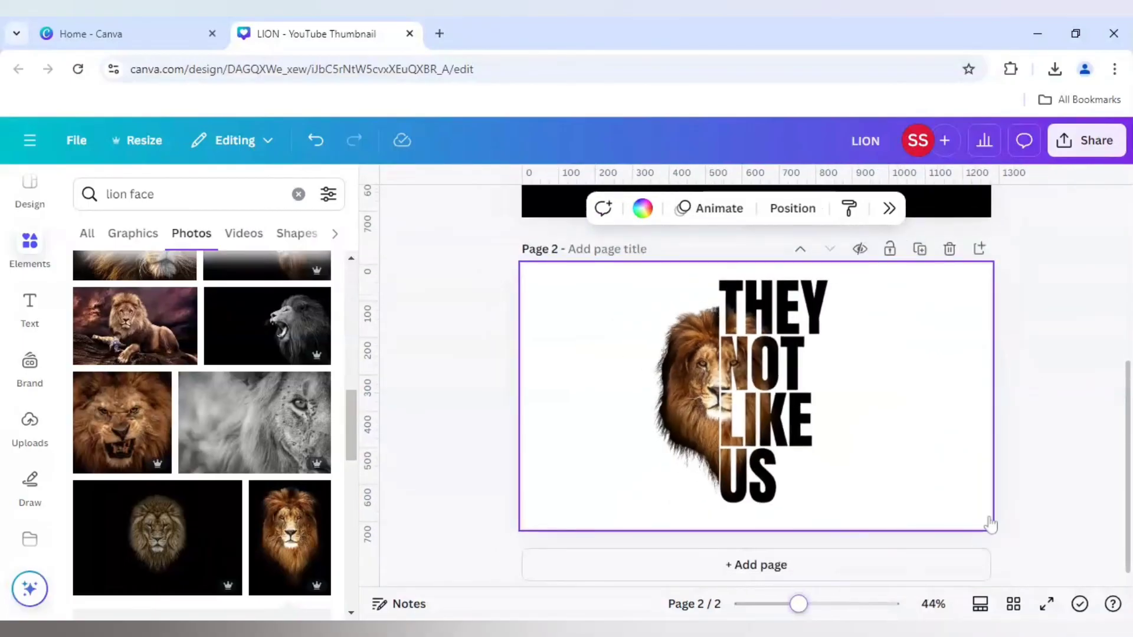
{"action": "left_click", "coordinate": [603, 469]}
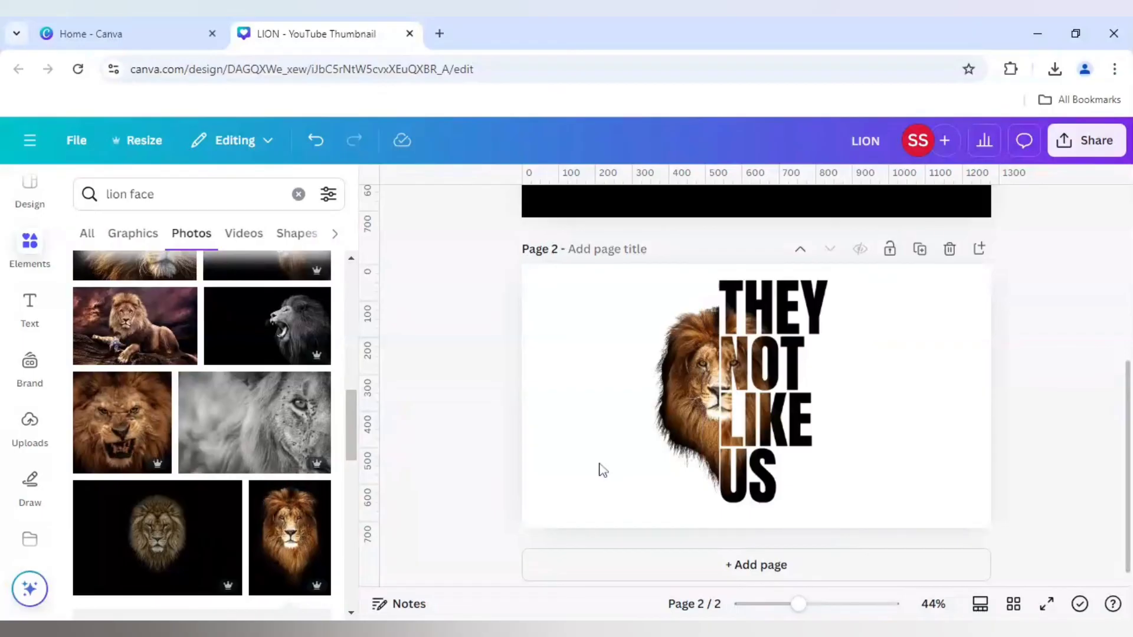